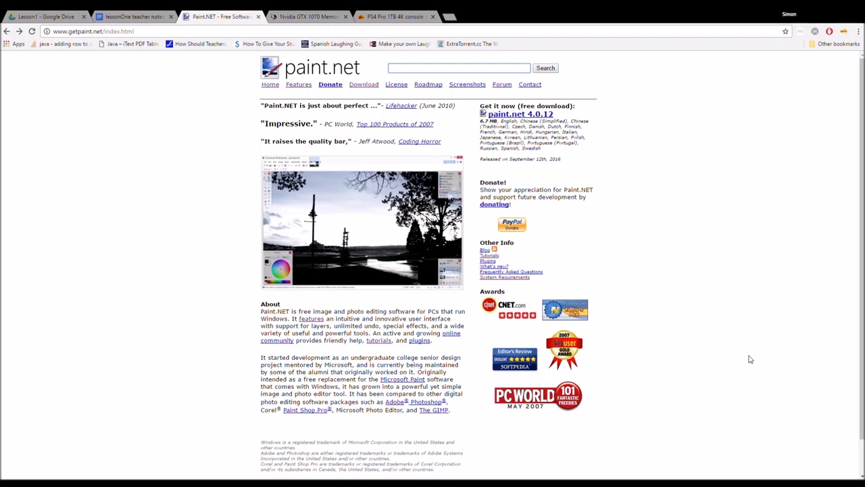
# Navigate from getpaint.net through Download Now to the paint.net 4.0.12 download link on dotpdn.com.
pyautogui.click(463, 67)
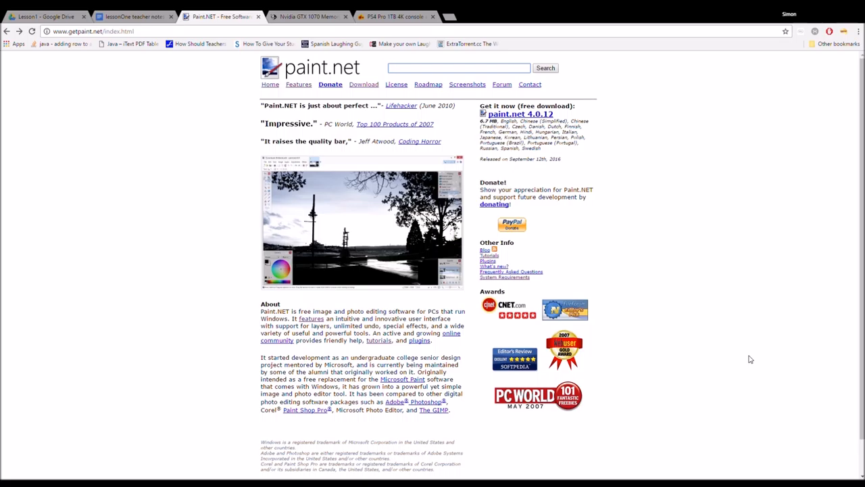
pyautogui.moveTo(745, 348)
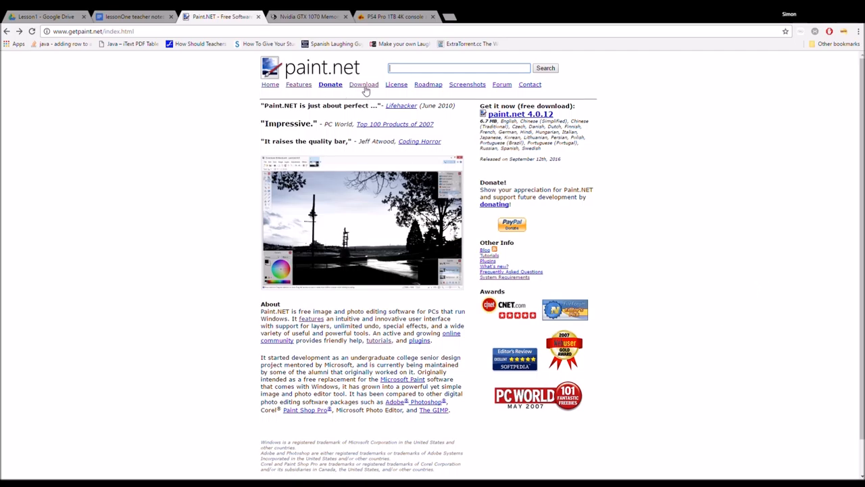
pyautogui.click(364, 84)
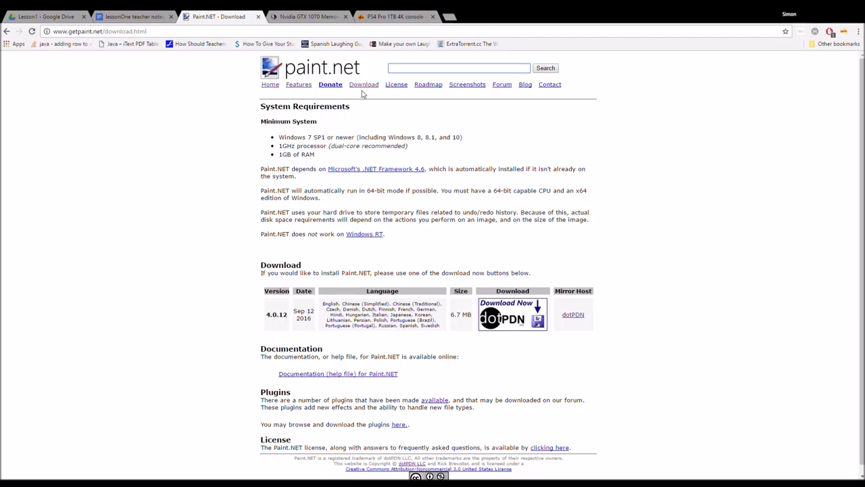
pyautogui.moveTo(521, 323)
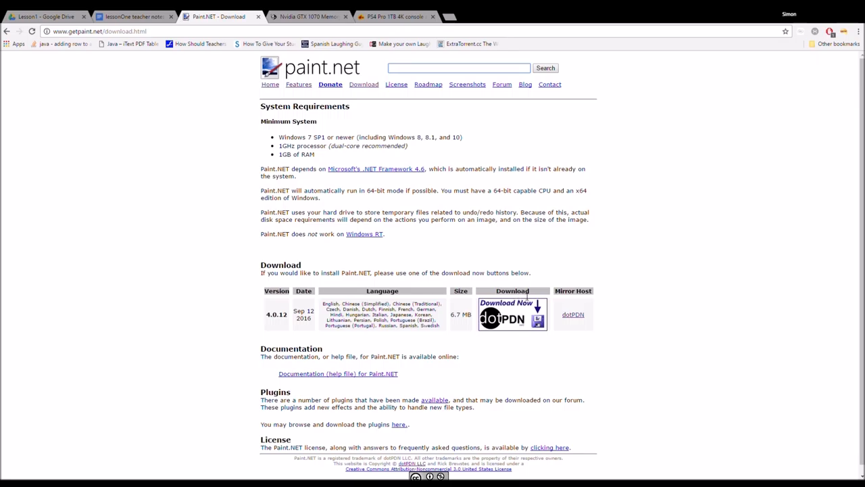
pyautogui.click(511, 314)
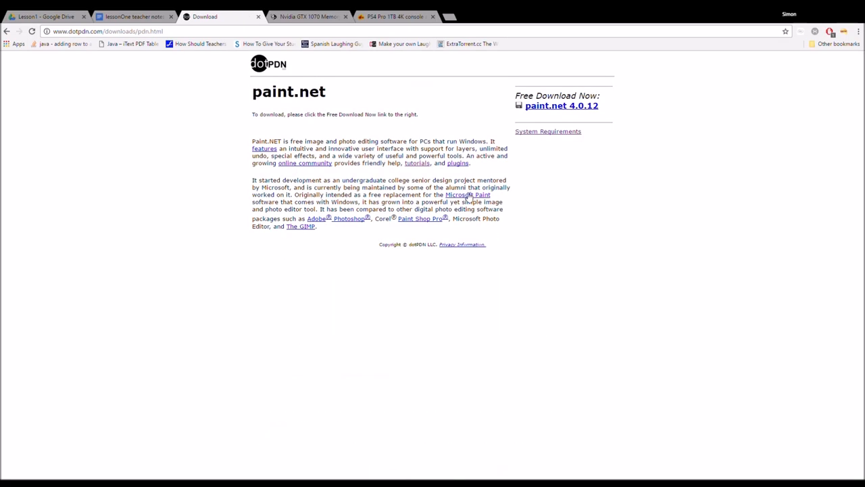
pyautogui.moveTo(424, 113)
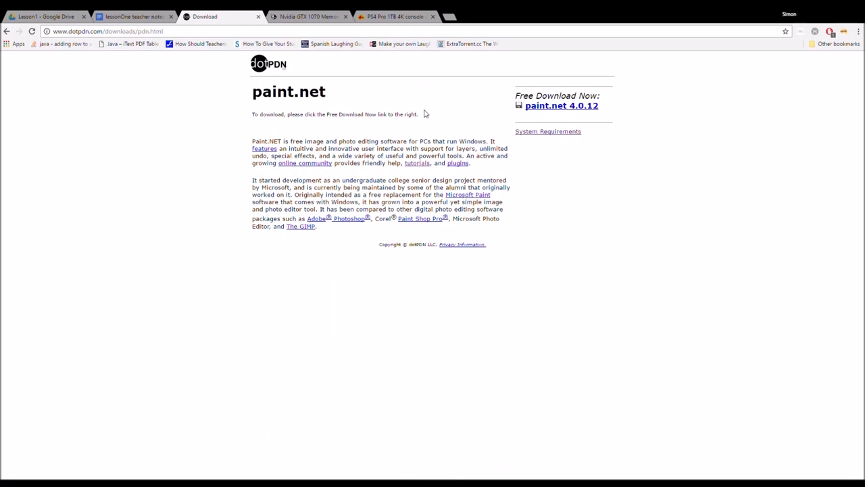
pyautogui.moveTo(573, 114)
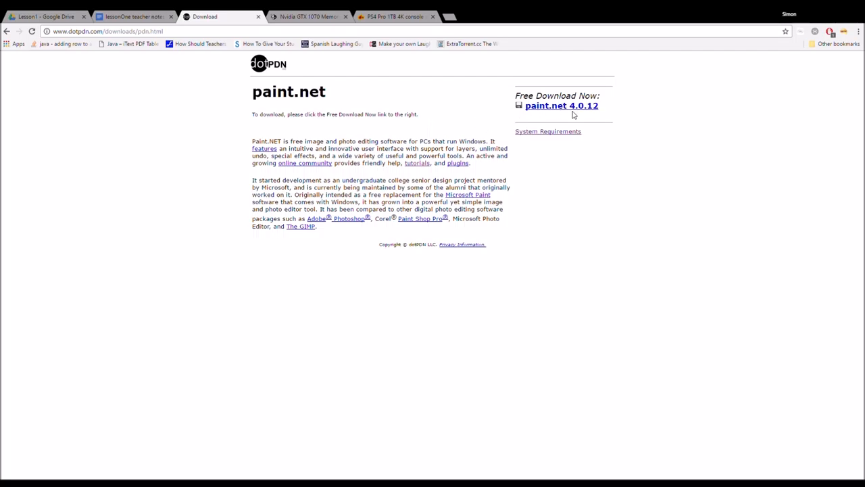
pyautogui.moveTo(565, 117)
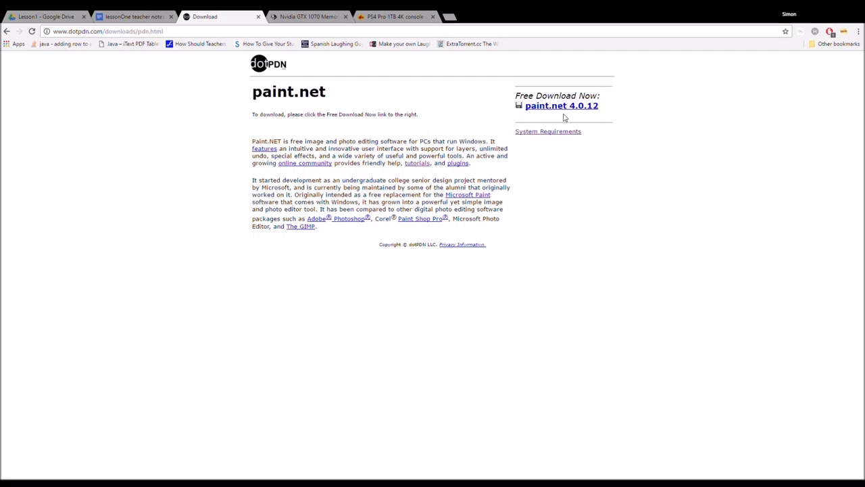
pyautogui.moveTo(562, 108)
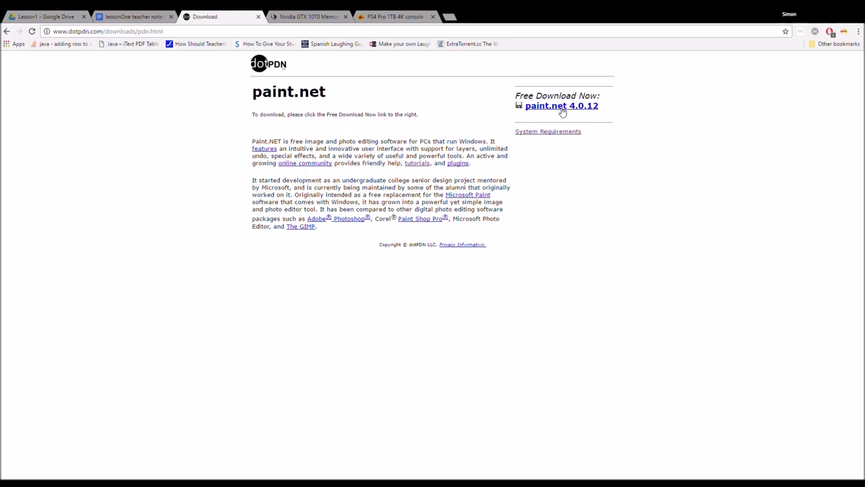
pyautogui.click(561, 106)
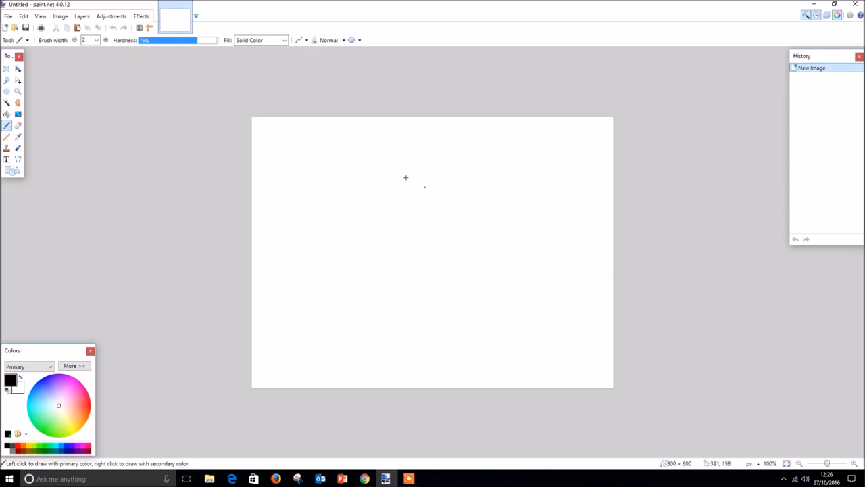
pyautogui.moveTo(19, 147)
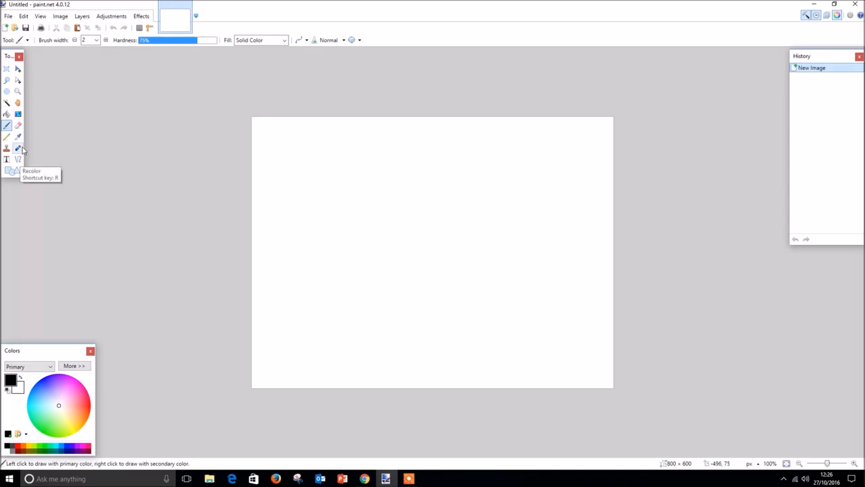
pyautogui.moveTo(19, 150)
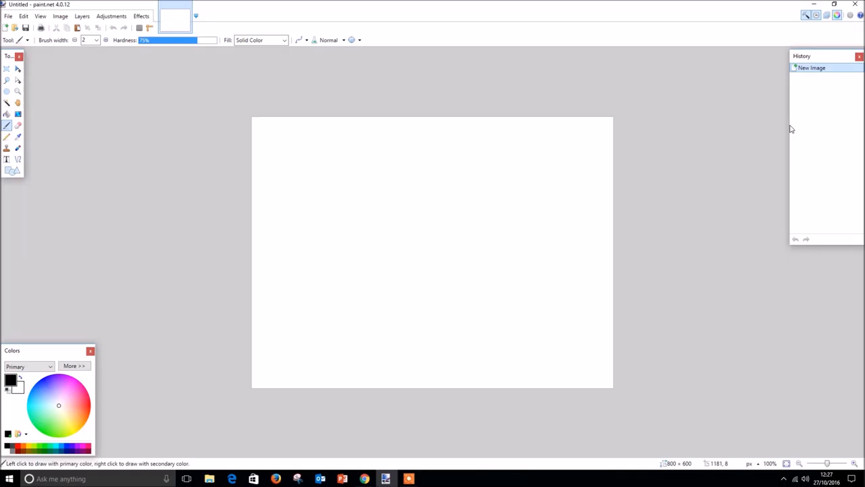
pyautogui.moveTo(784, 133)
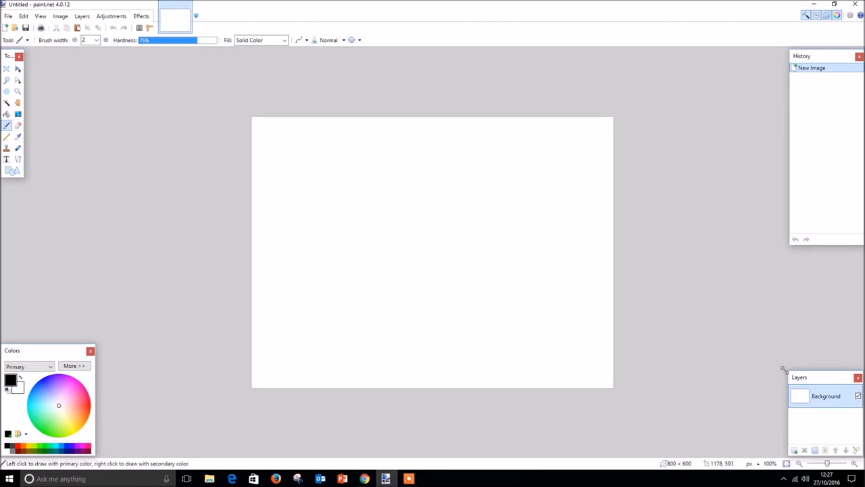
pyautogui.moveTo(754, 362)
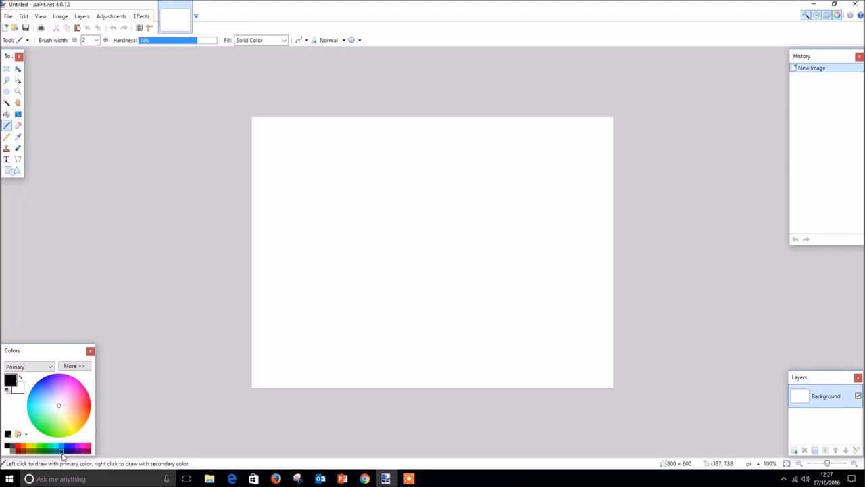
pyautogui.moveTo(53, 414)
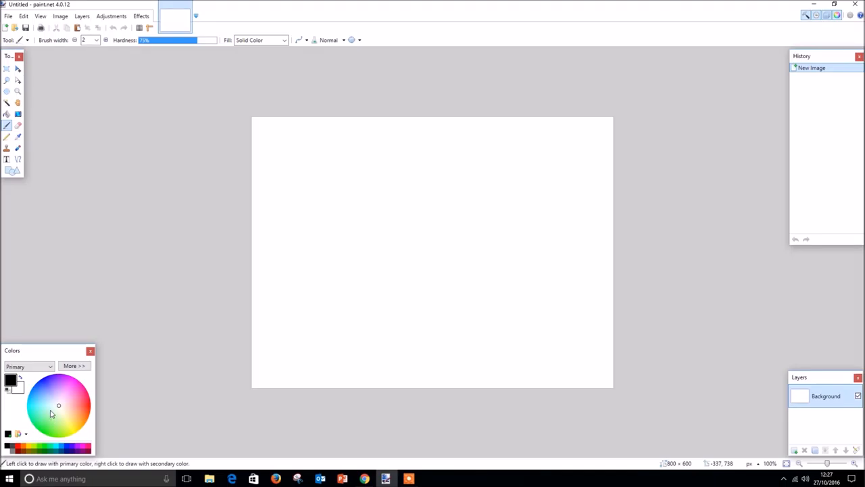
pyautogui.moveTo(53, 409)
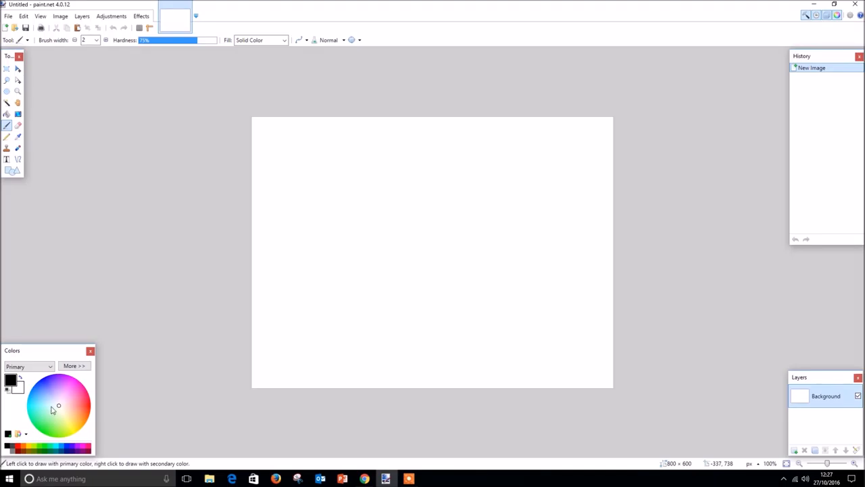
pyautogui.moveTo(56, 403)
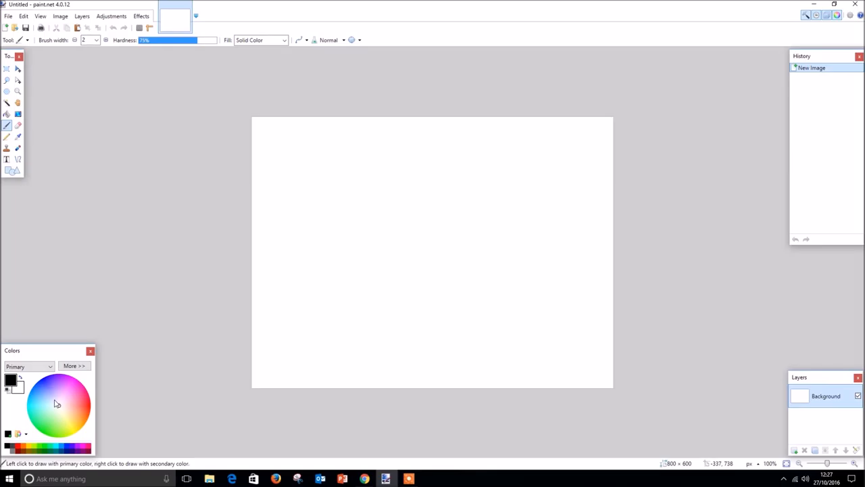
pyautogui.moveTo(65, 400)
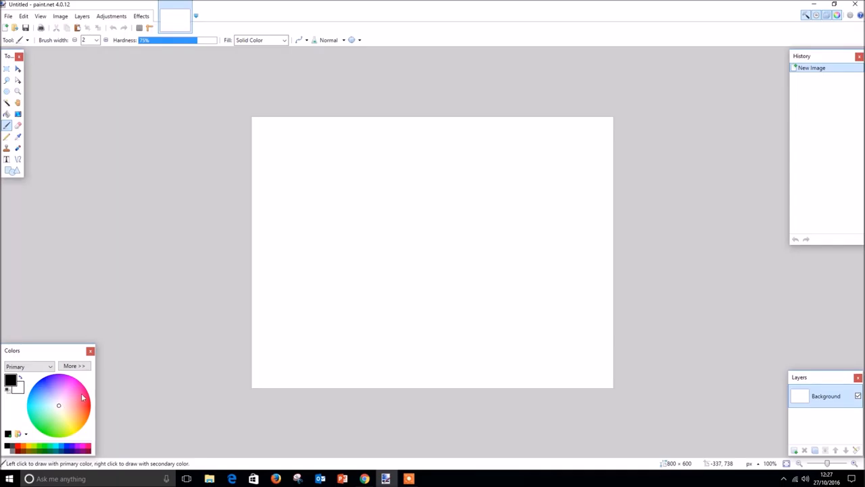
pyautogui.moveTo(130, 381)
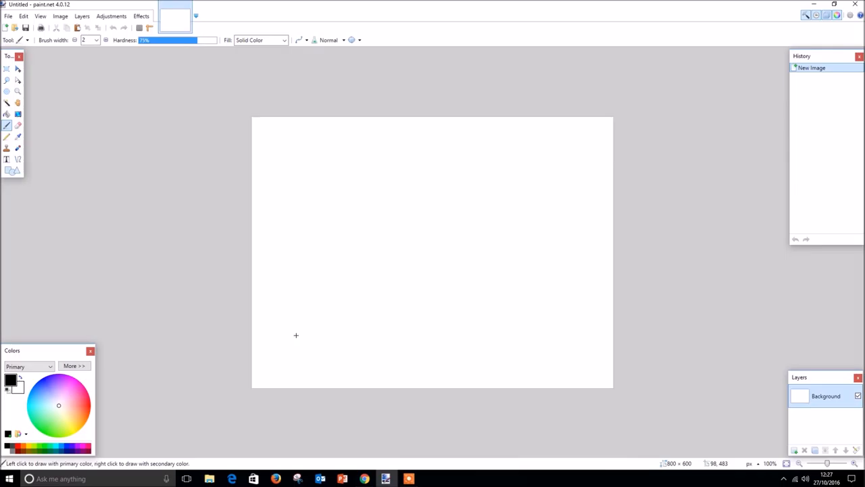
pyautogui.moveTo(327, 331)
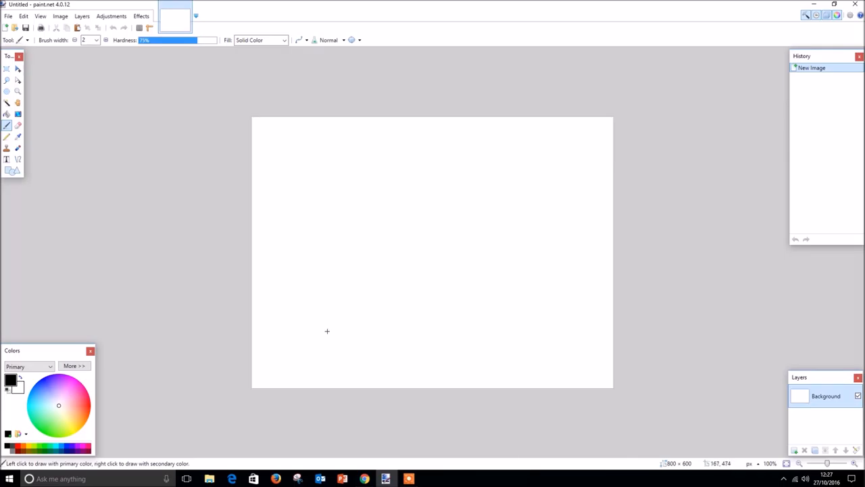
pyautogui.moveTo(332, 330)
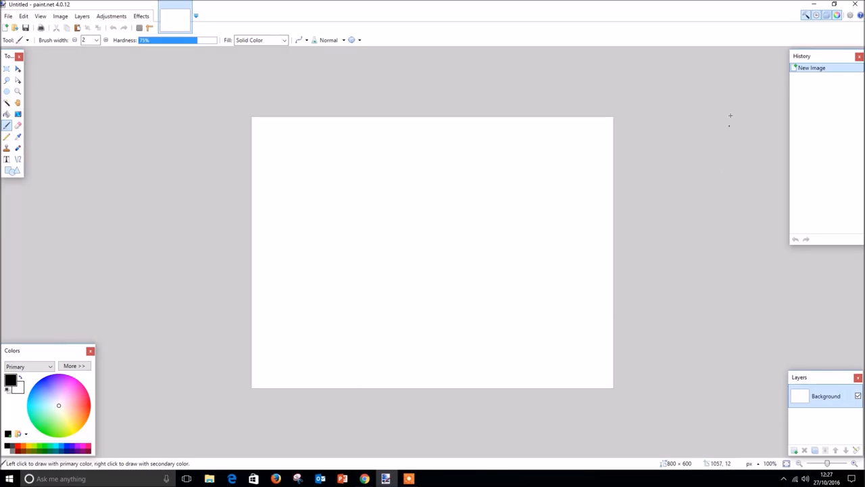
pyautogui.moveTo(827, 15)
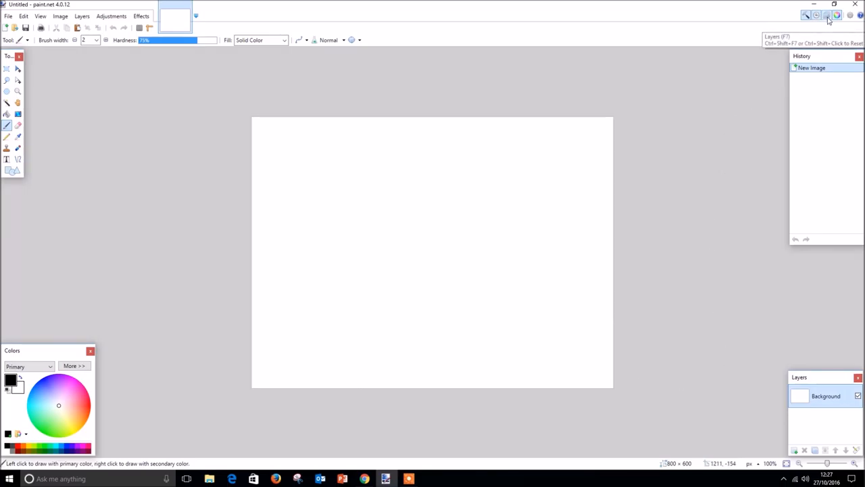
# Hide the Layers panel so only History and Colors remain beside the canvas.
pyautogui.click(828, 15)
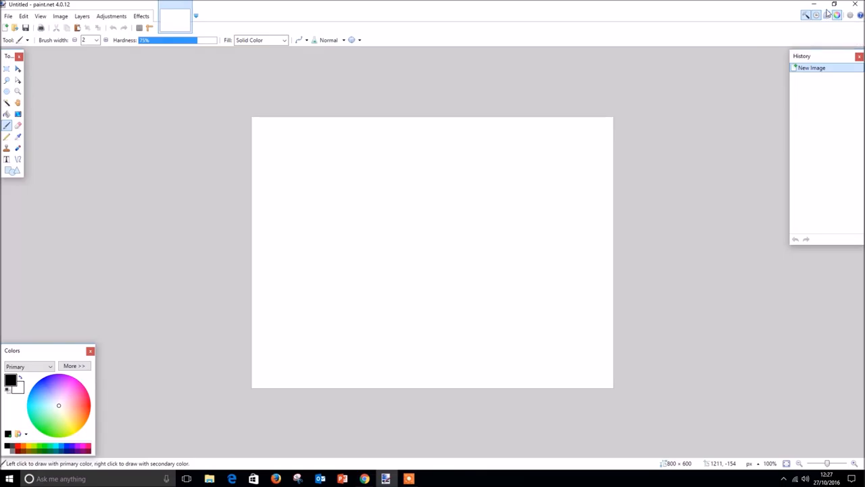
pyautogui.moveTo(816, 14)
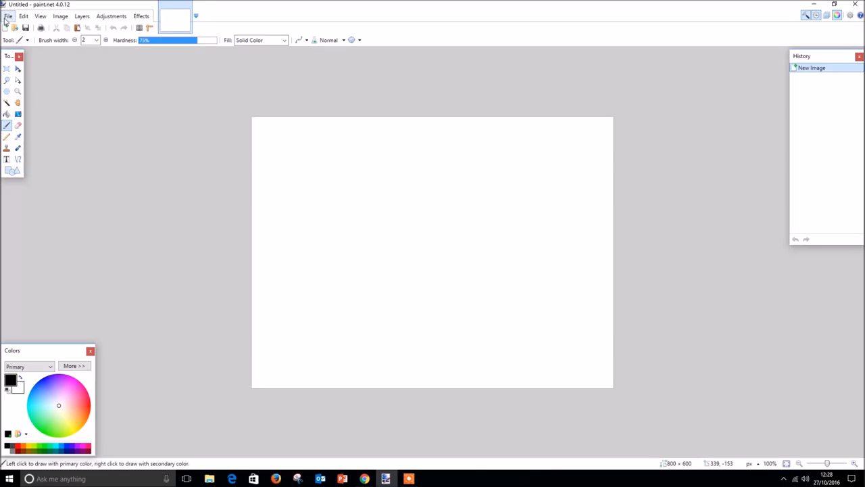
# Open the rocket image file from the Animation project folder.
pyautogui.click(8, 16)
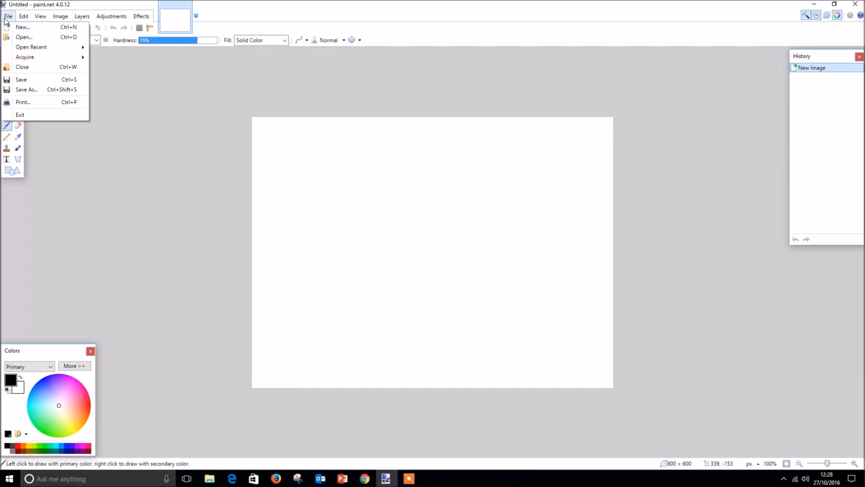
pyautogui.click(23, 36)
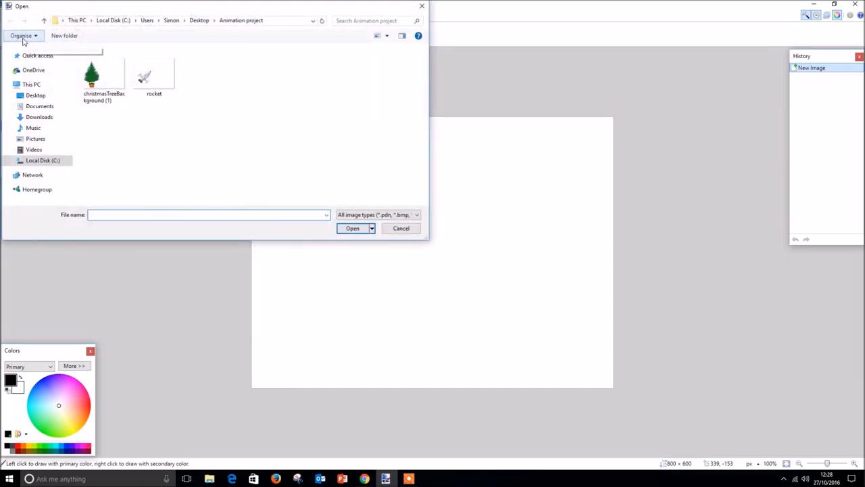
pyautogui.click(154, 74)
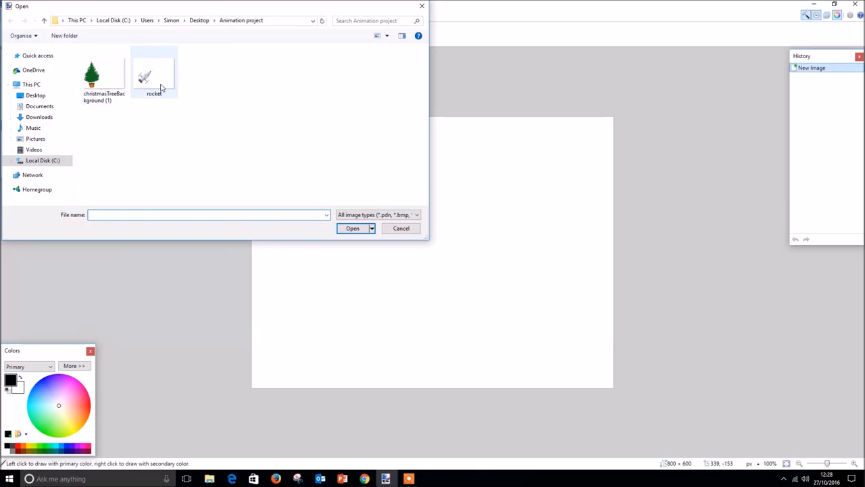
pyautogui.doubleClick(154, 74)
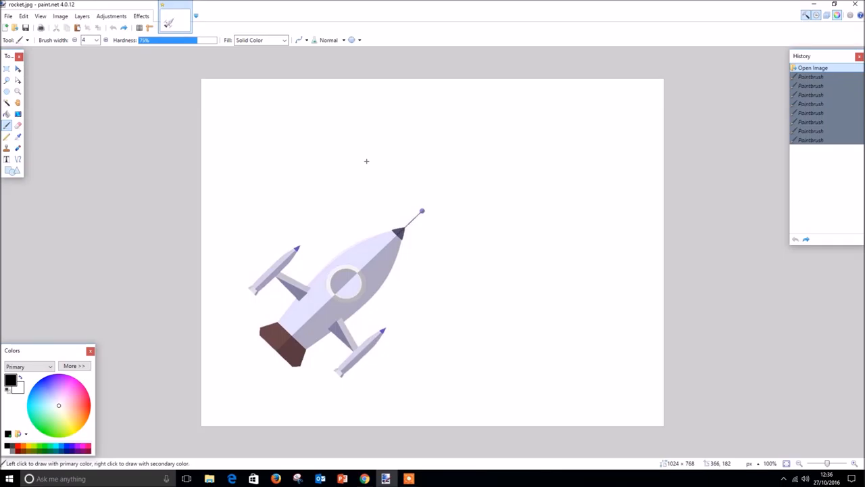
pyautogui.moveTo(366, 158)
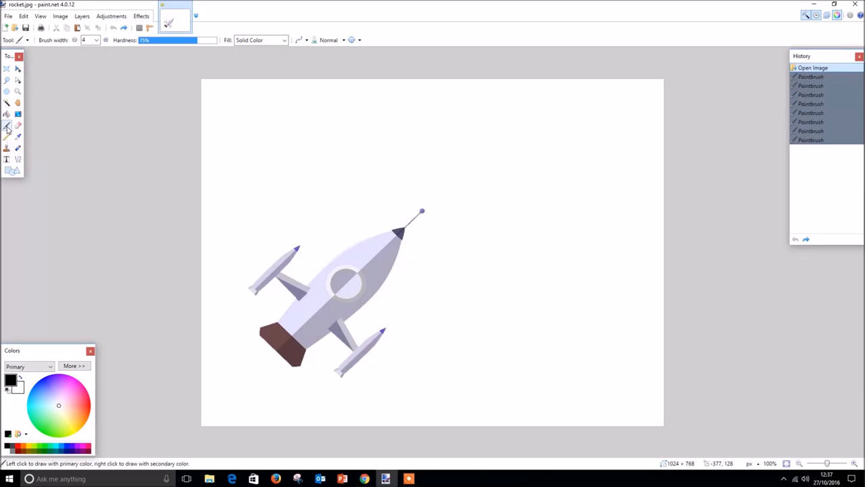
pyautogui.moveTo(19, 124)
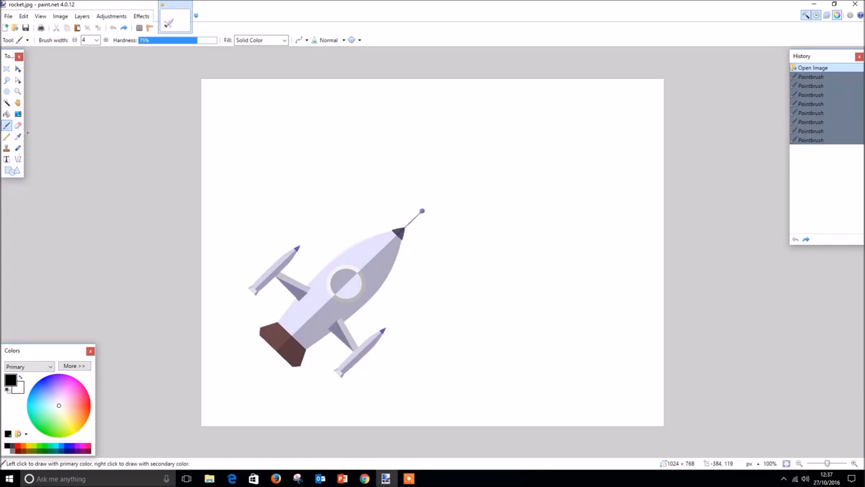
pyautogui.moveTo(29, 134)
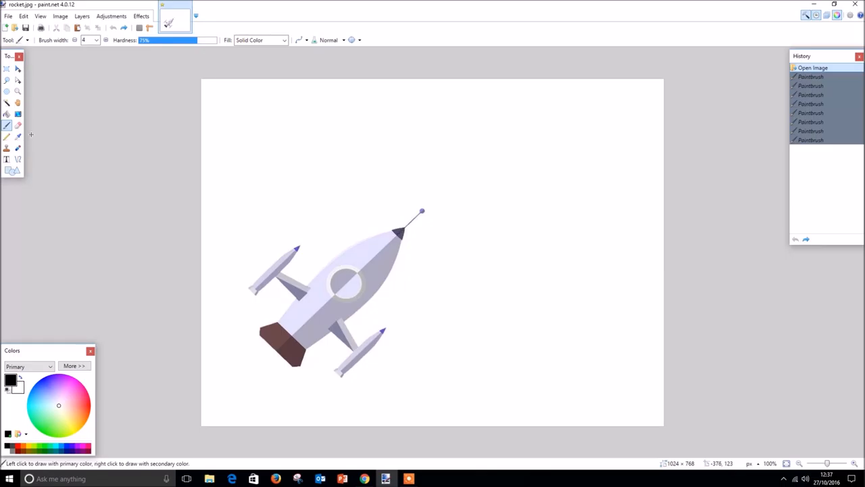
pyautogui.moveTo(97, 56)
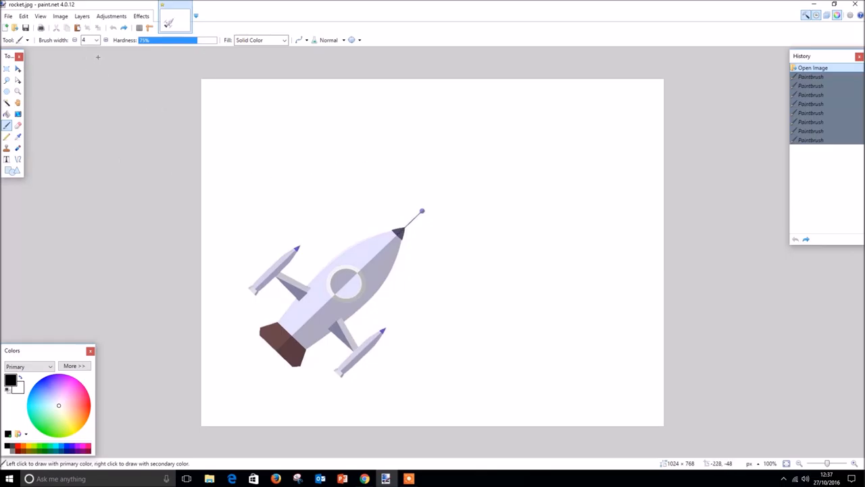
# Draw thin black meteorite outlines with brush width 2, right of the rocket and at upper left.
pyautogui.click(96, 40)
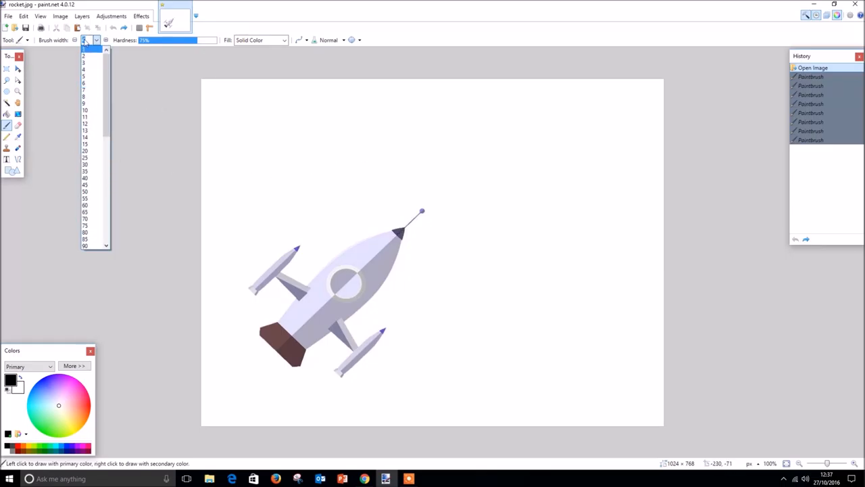
pyautogui.click(84, 57)
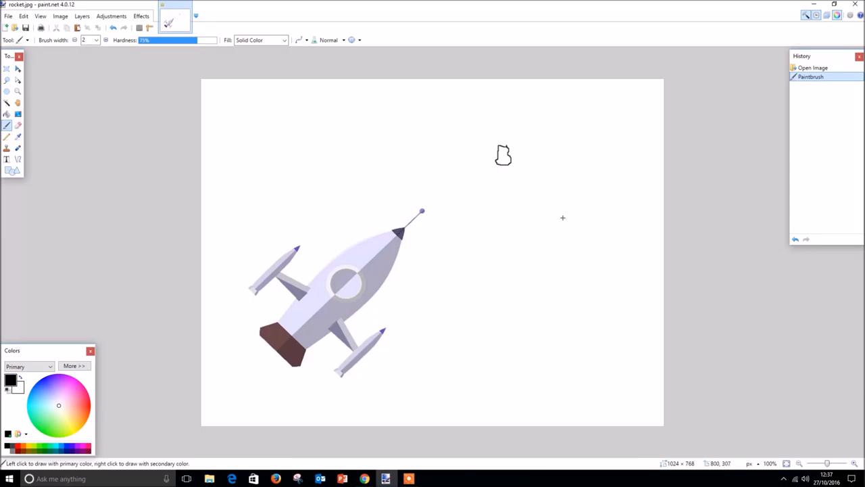
pyautogui.moveTo(563, 218); pyautogui.dragTo(578, 232)
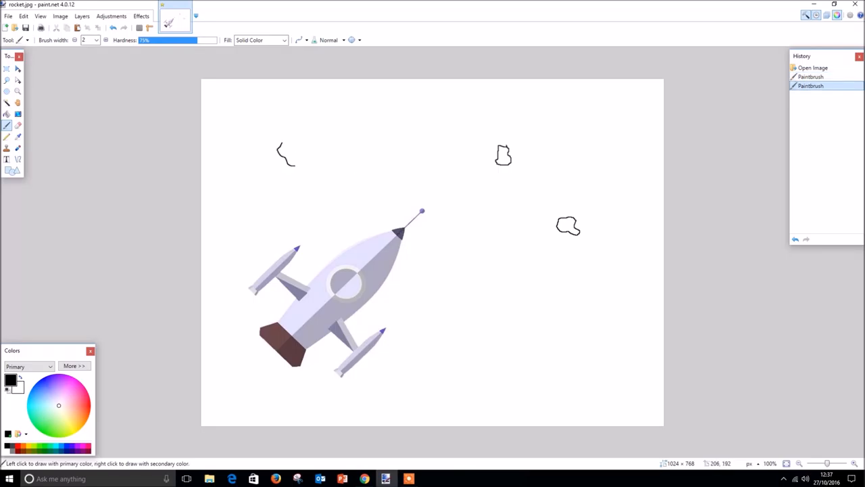
pyautogui.moveTo(294, 146); pyautogui.dragTo(279, 155)
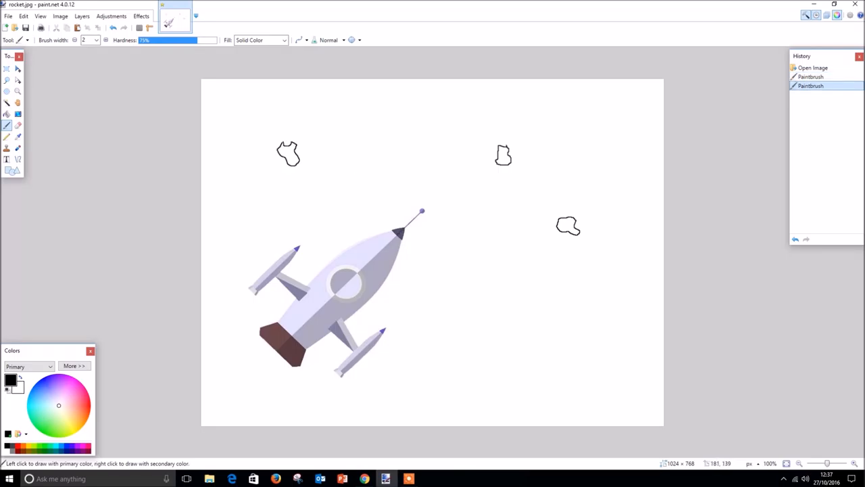
# Draw thicker black meteorite outlines with brush width 4, right of the rocket and near top centre.
pyautogui.click(96, 41)
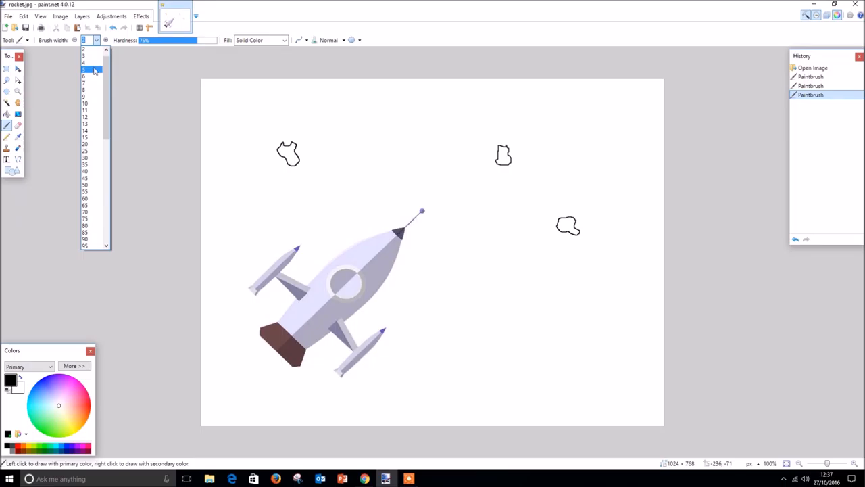
pyautogui.click(84, 63)
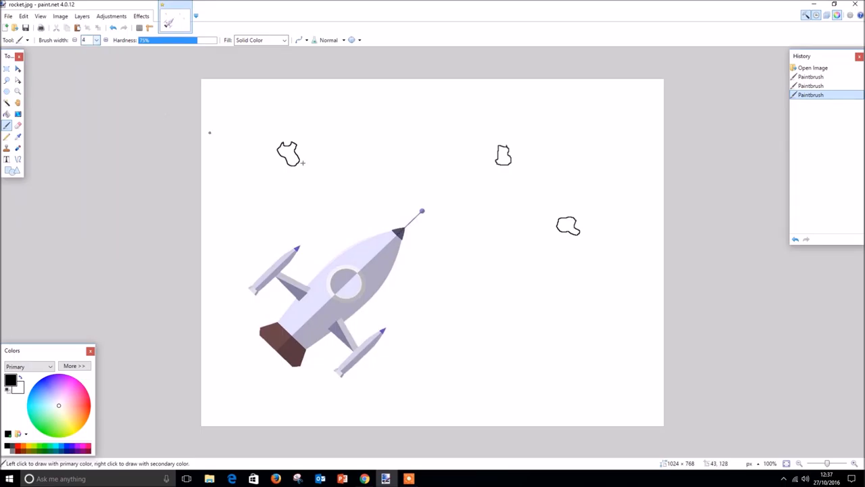
pyautogui.moveTo(514, 269); pyautogui.dragTo(507, 287)
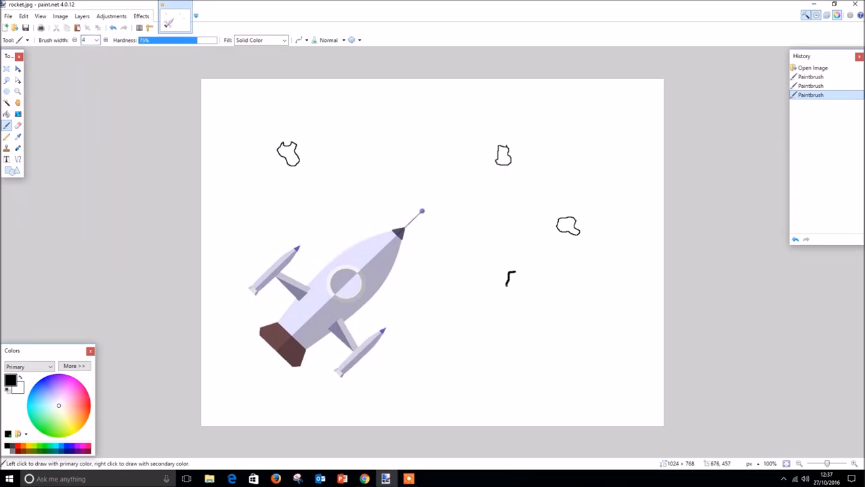
pyautogui.moveTo(511, 278); pyautogui.dragTo(534, 284)
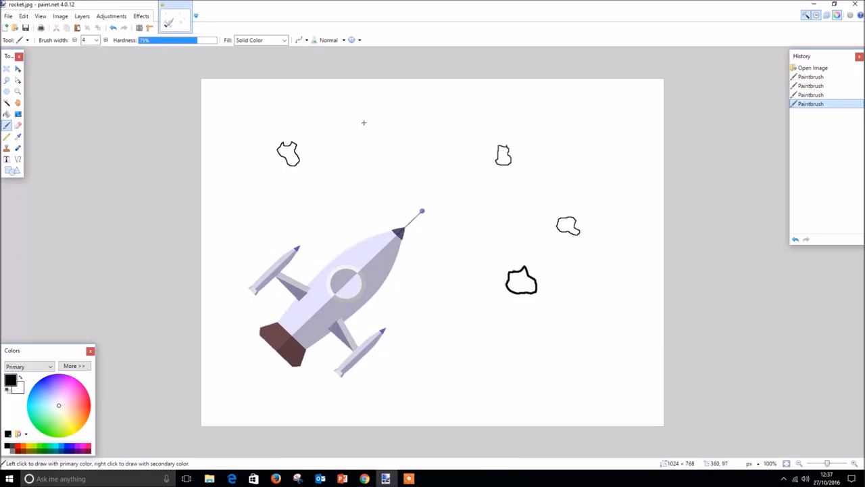
pyautogui.moveTo(381, 122); pyautogui.dragTo(372, 142)
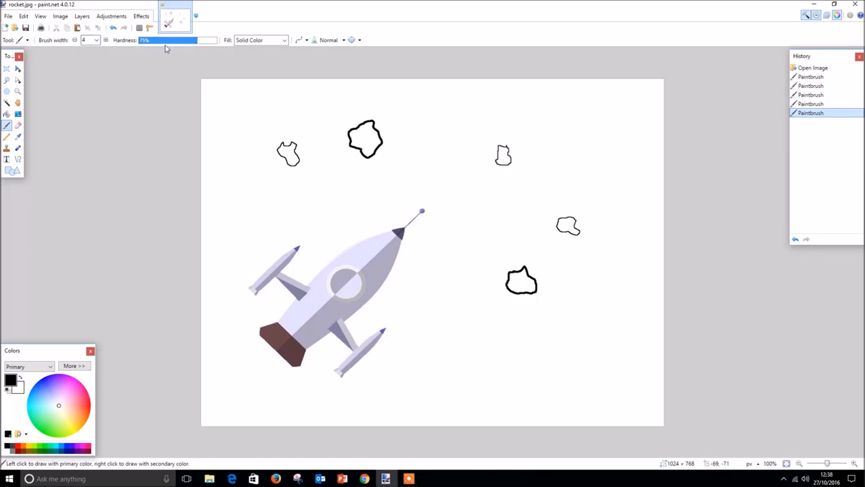
# With lower hardness and brush width 2, draw two small meteorites near the top right and right.
pyautogui.moveTo(165, 41); pyautogui.dragTo(160, 41)
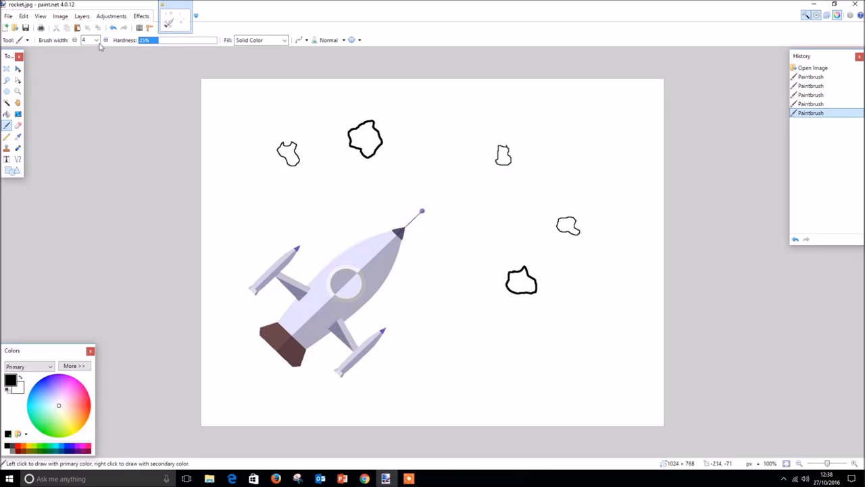
pyautogui.click(95, 41)
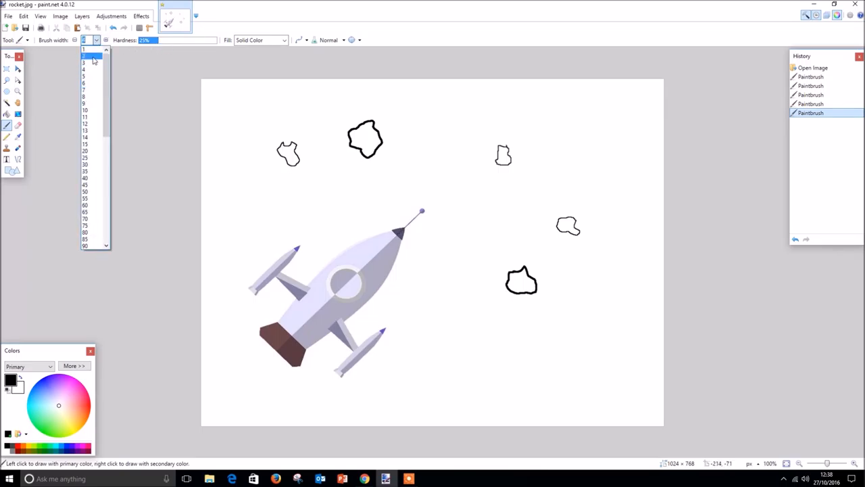
pyautogui.click(84, 55)
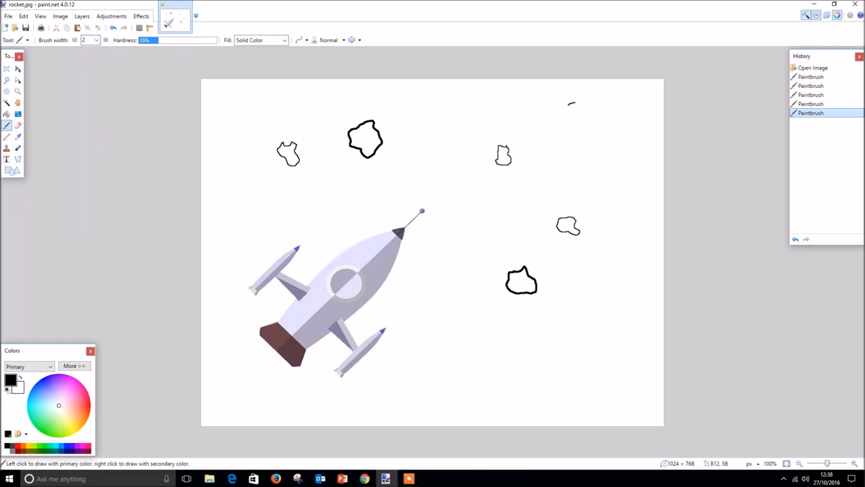
pyautogui.moveTo(570, 108); pyautogui.dragTo(582, 102)
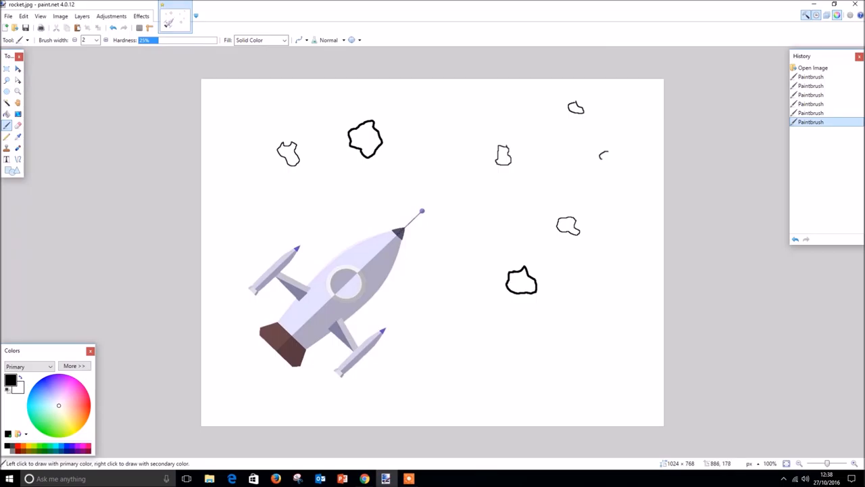
pyautogui.moveTo(601, 161); pyautogui.dragTo(608, 155)
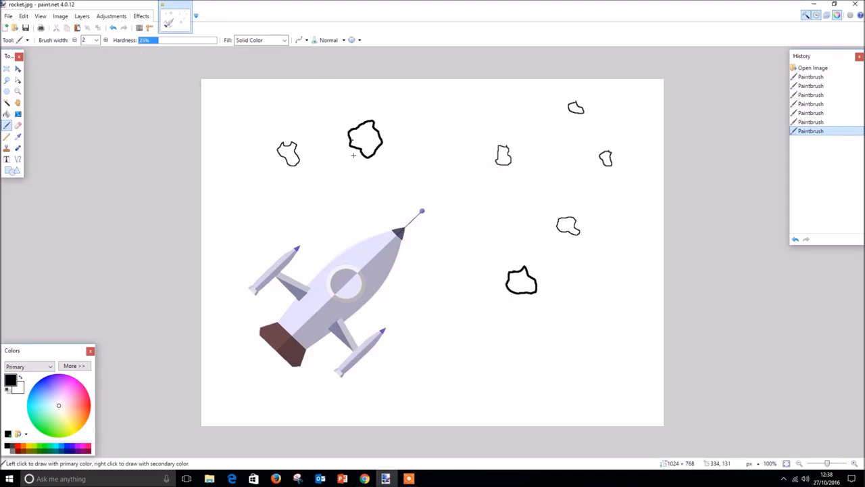
pyautogui.moveTo(730, 348)
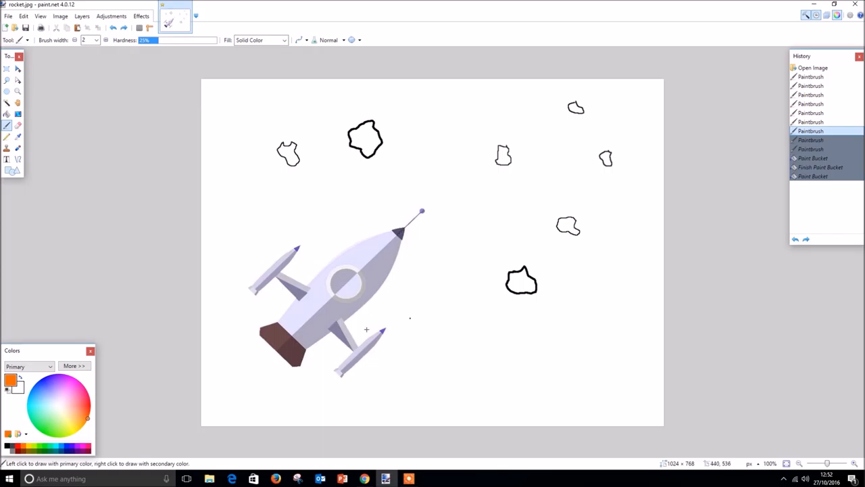
pyautogui.moveTo(92, 391)
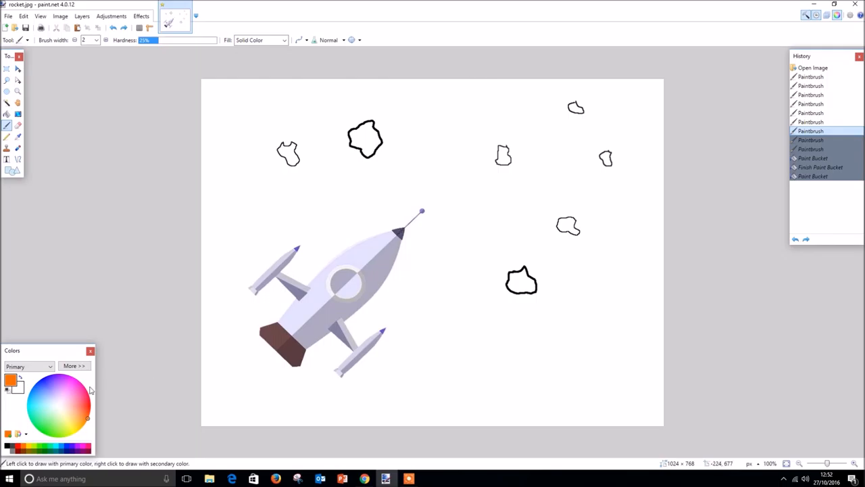
pyautogui.moveTo(120, 401)
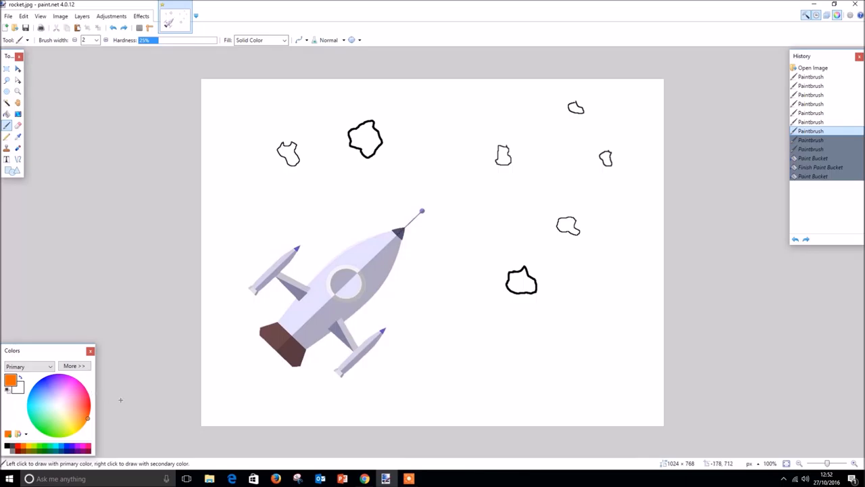
pyautogui.moveTo(119, 381)
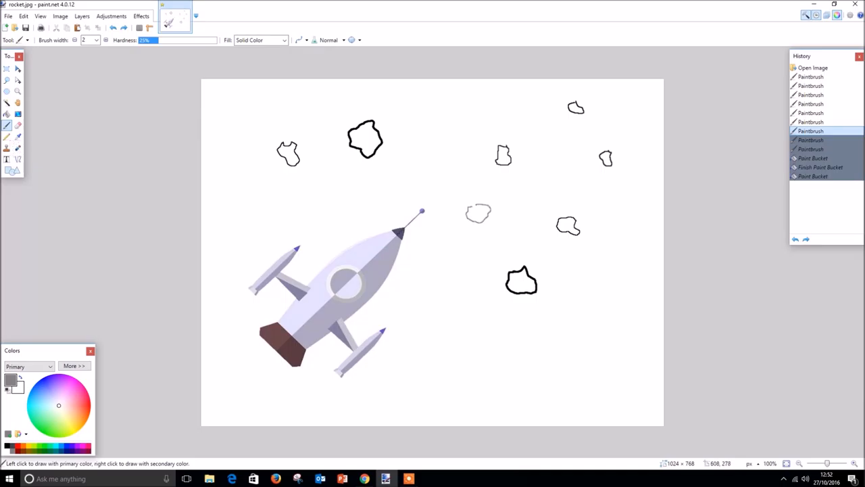
# Draw a grey meteorite at lower right and a thick width-8 grey one below the rocket.
pyautogui.moveTo(584, 292); pyautogui.dragTo(614, 291)
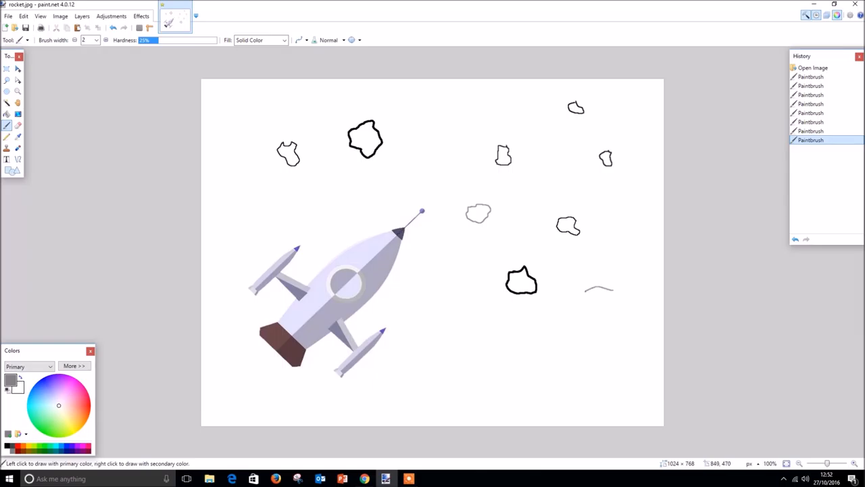
pyautogui.moveTo(613, 287); pyautogui.dragTo(588, 311)
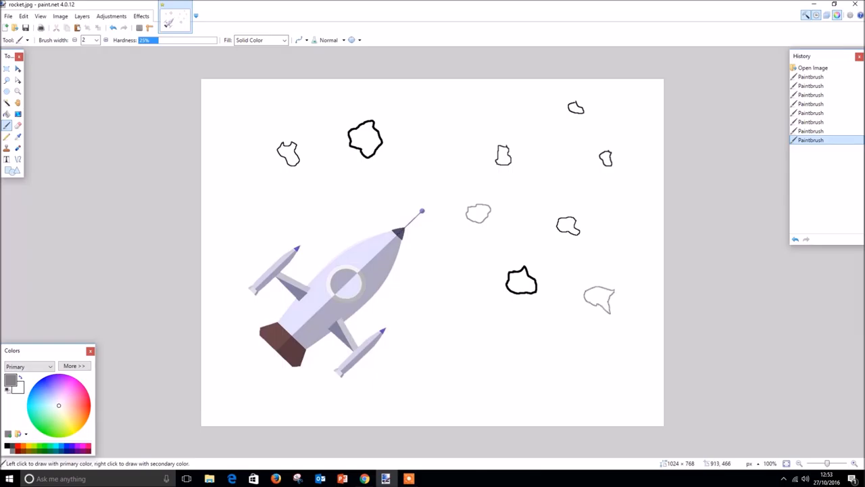
pyautogui.click(96, 40)
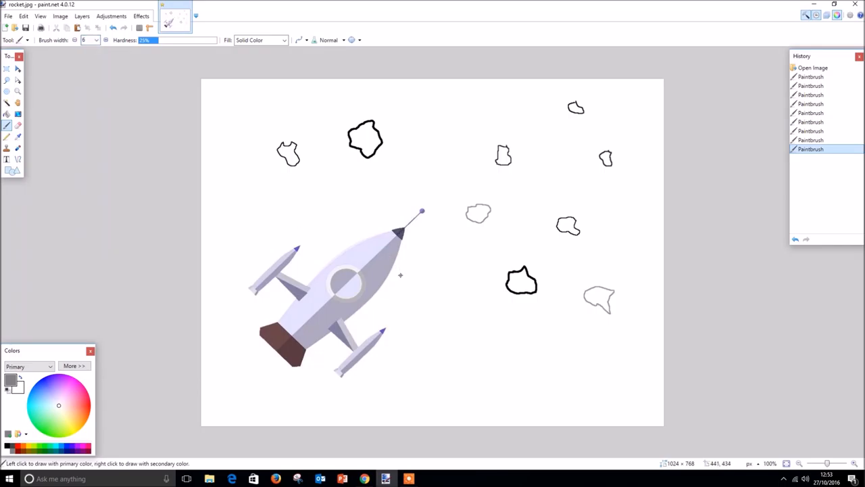
pyautogui.moveTo(471, 332); pyautogui.dragTo(457, 354)
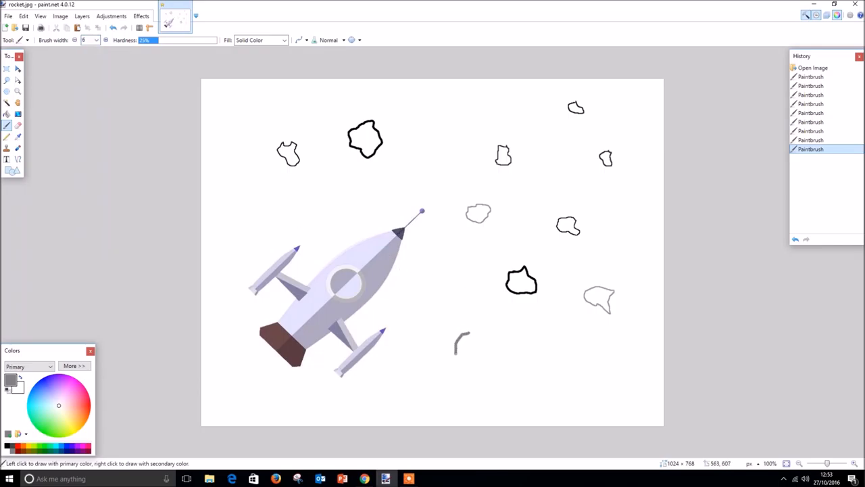
pyautogui.moveTo(460, 352); pyautogui.dragTo(494, 345)
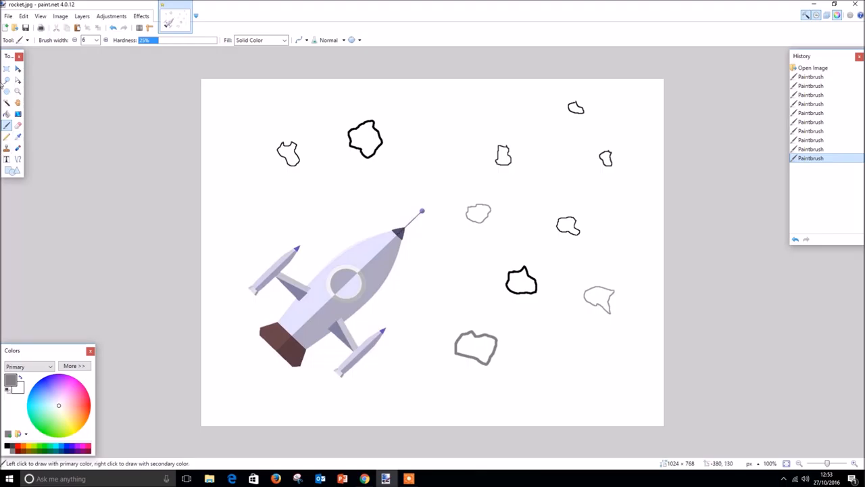
pyautogui.click(7, 119)
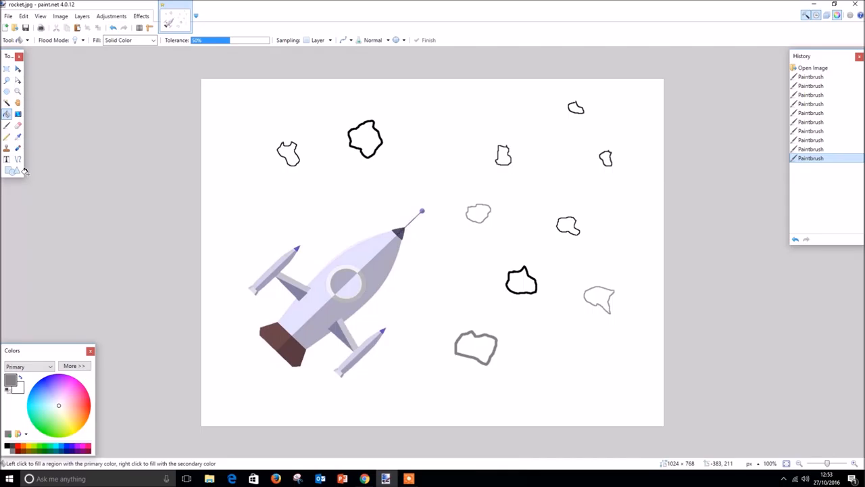
pyautogui.moveTo(27, 168)
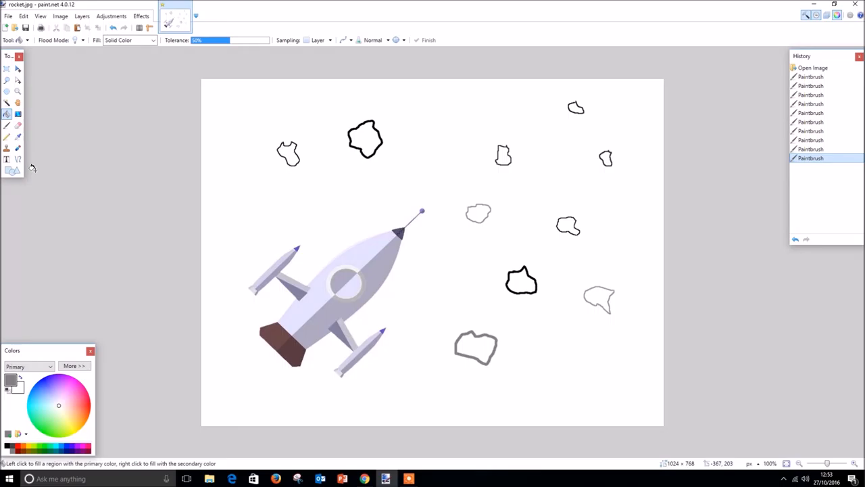
pyautogui.moveTo(38, 183)
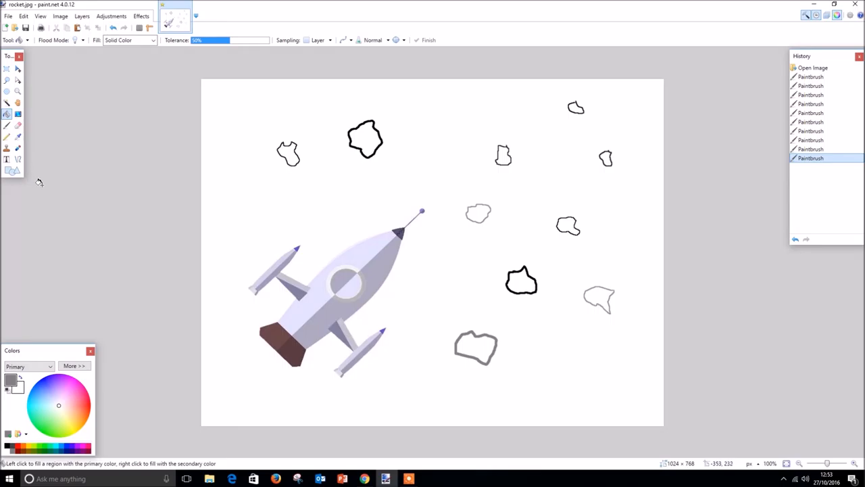
pyautogui.moveTo(117, 255)
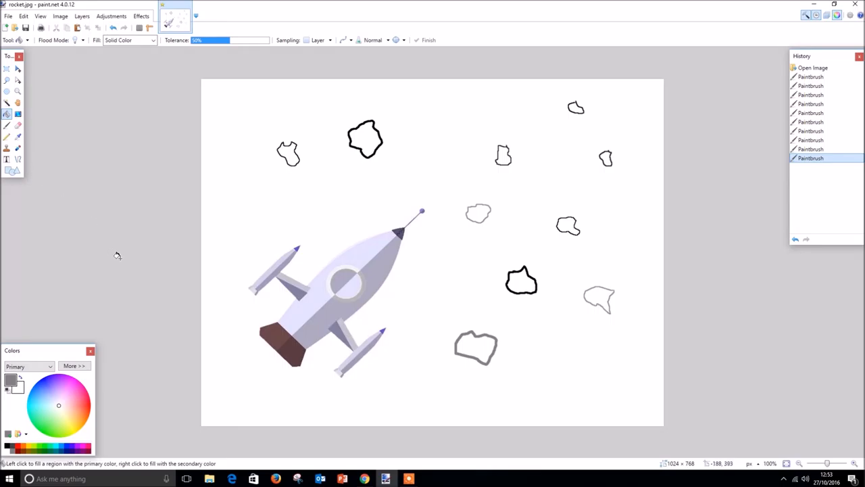
pyautogui.moveTo(133, 293)
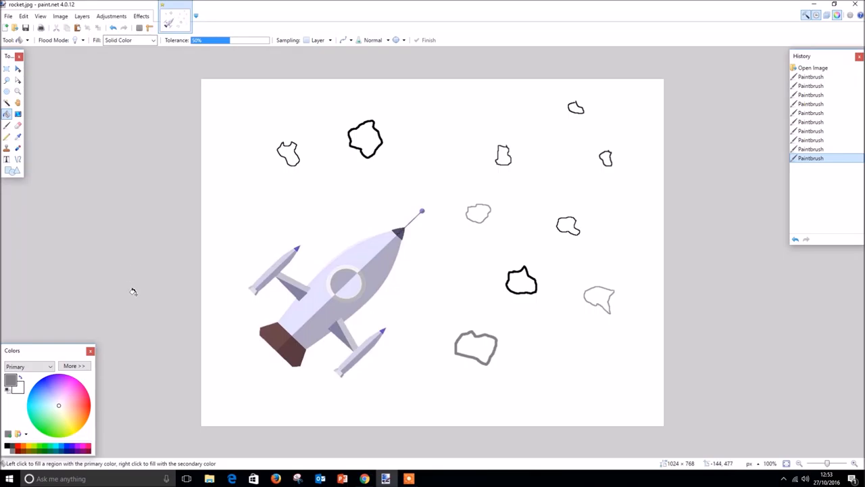
pyautogui.moveTo(152, 288)
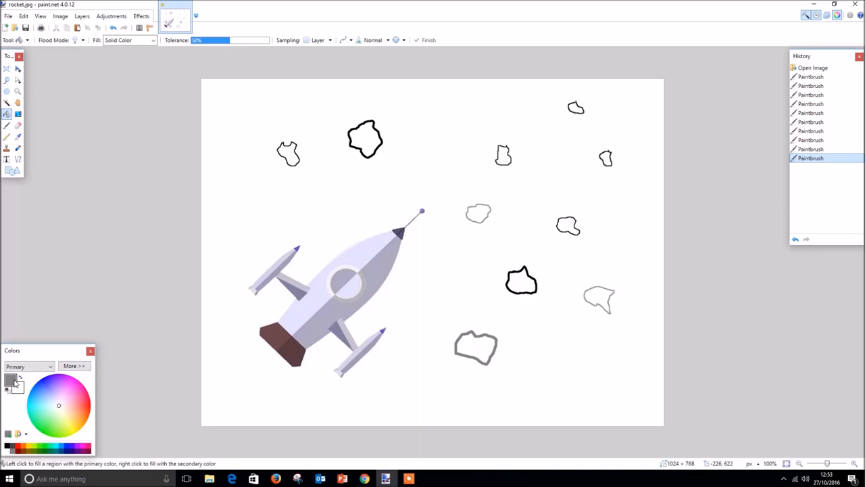
# Fill the rocket's tail section with solid red, replacing the blue attempt.
pyautogui.click(90, 405)
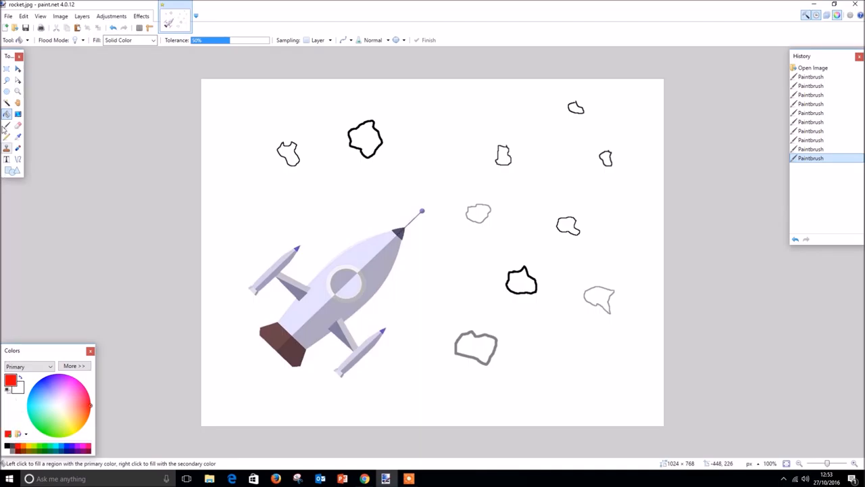
pyautogui.moveTo(263, 328)
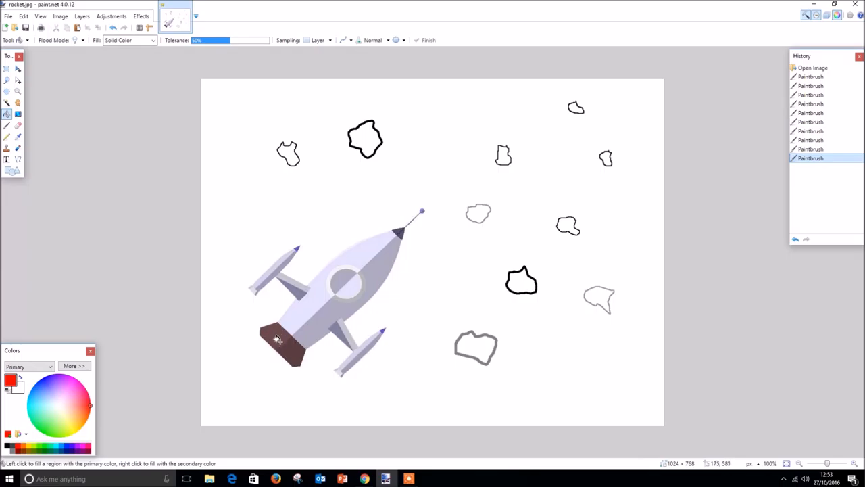
pyautogui.click(281, 345)
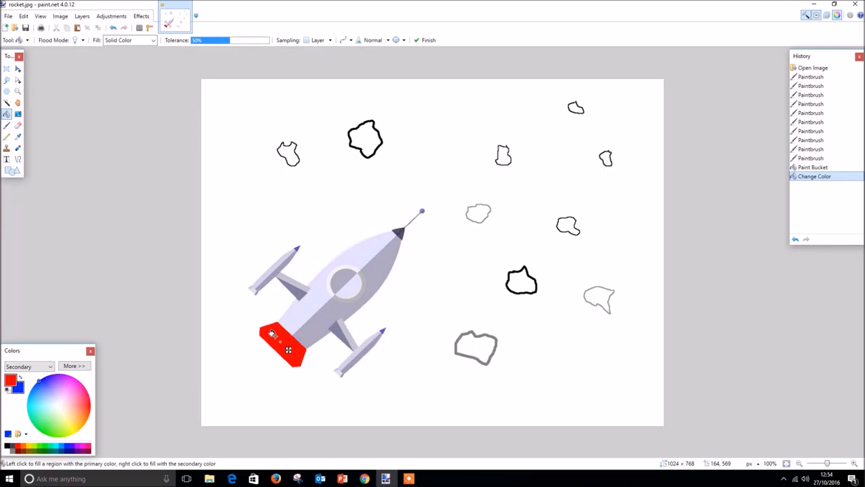
pyautogui.click(277, 341)
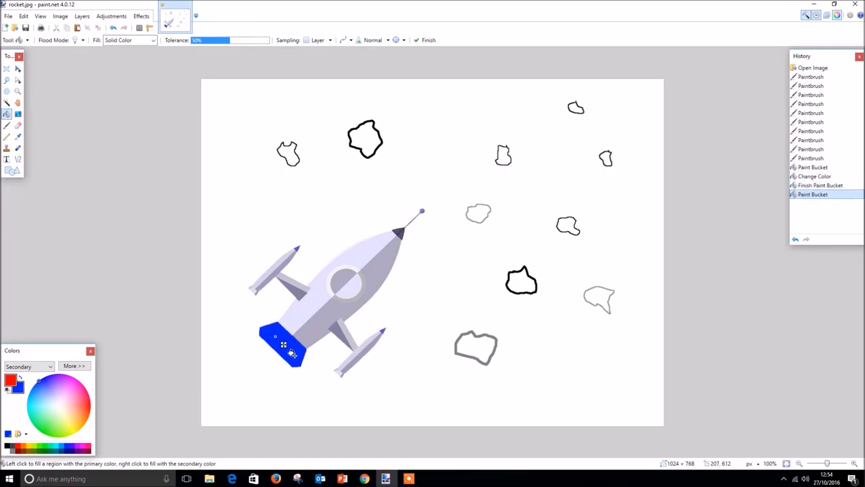
pyautogui.click(283, 345)
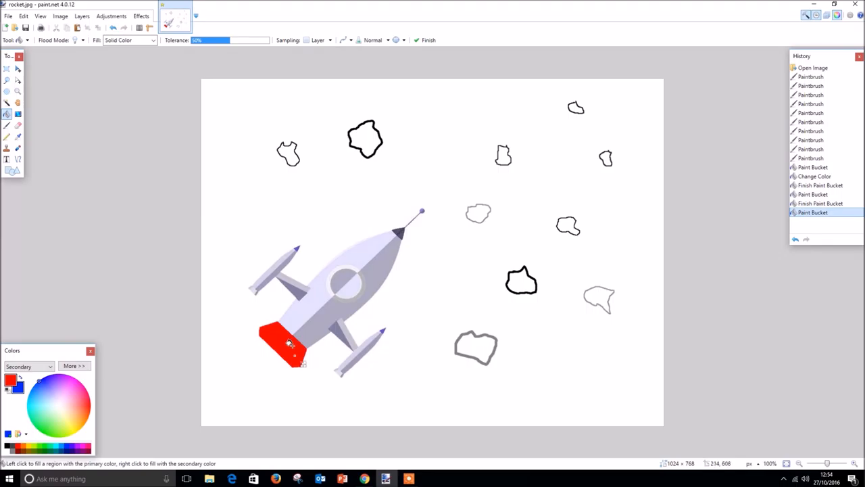
pyautogui.moveTo(283, 341)
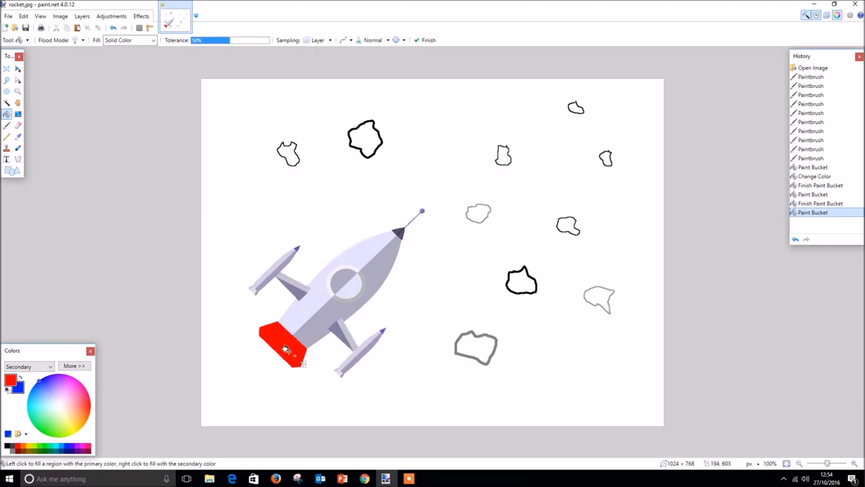
pyautogui.moveTo(284, 341)
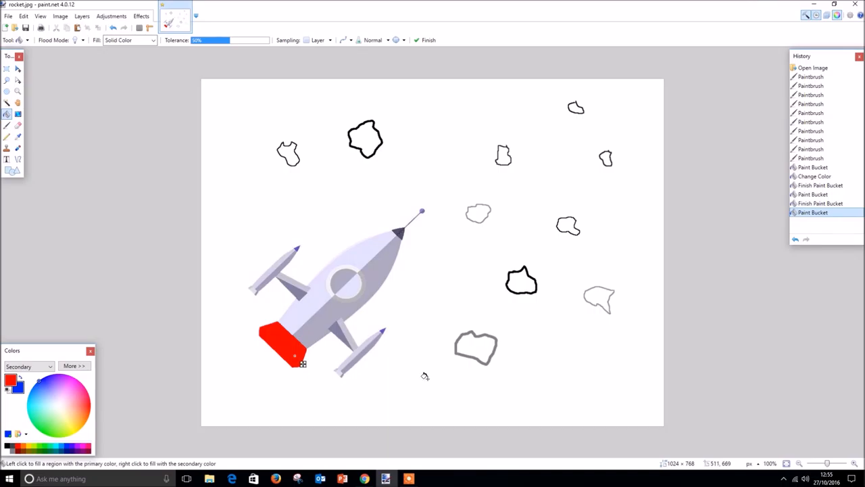
pyautogui.moveTo(417, 306)
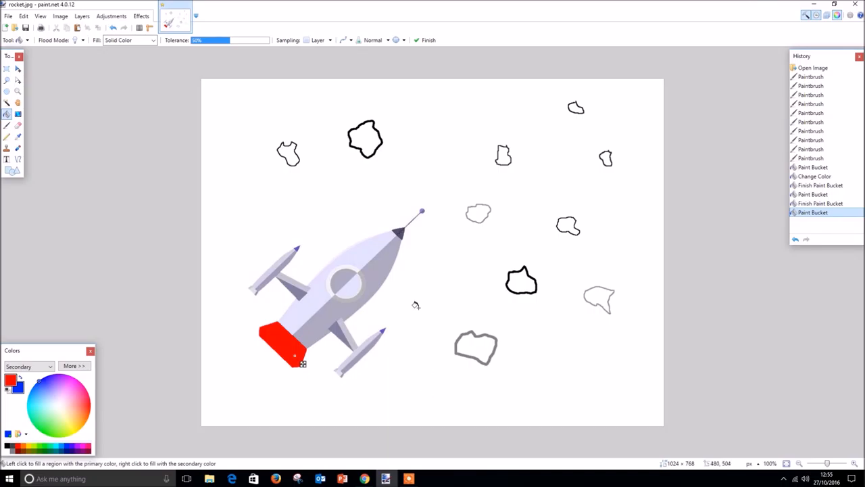
pyautogui.moveTo(460, 244)
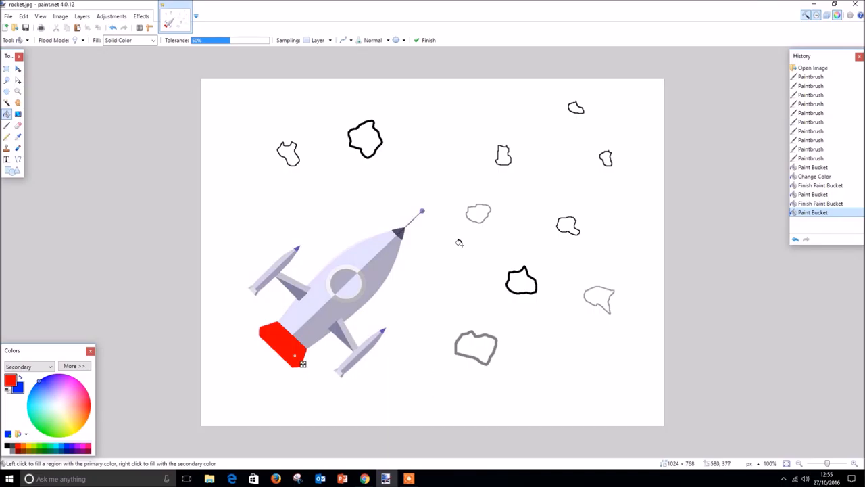
pyautogui.moveTo(462, 260)
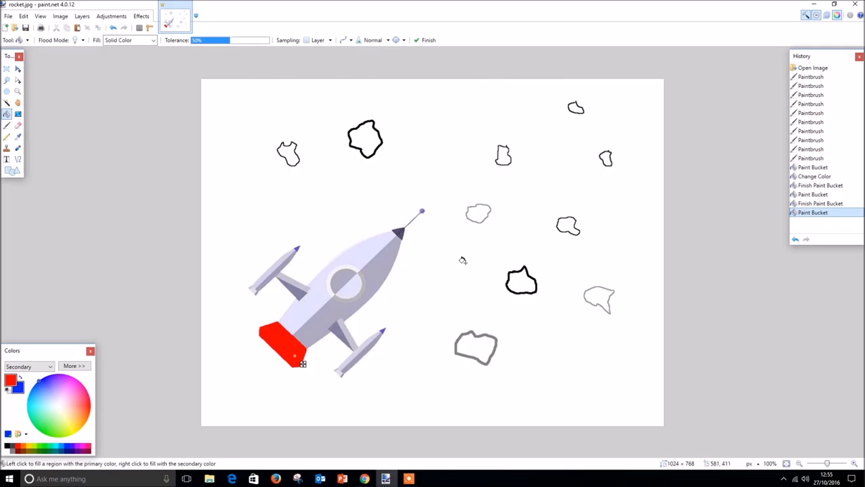
pyautogui.moveTo(463, 129)
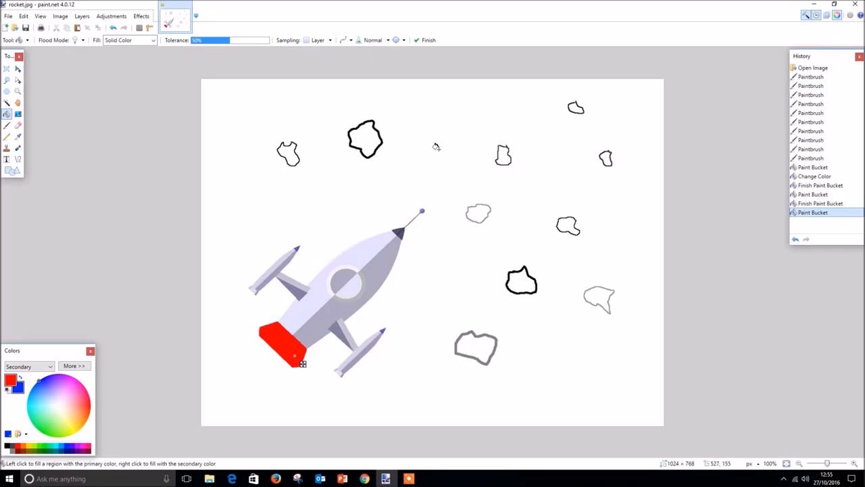
pyautogui.moveTo(155, 265)
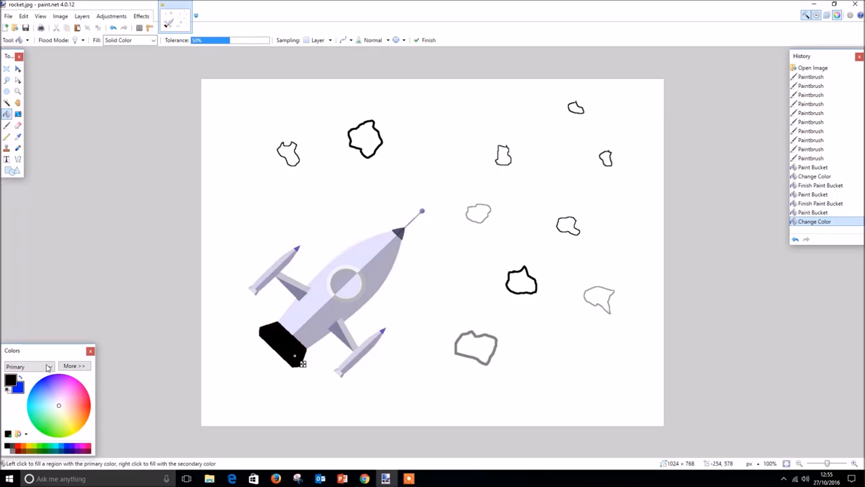
# Fill the white background black, though parts of the rocket also turn black.
pyautogui.click(282, 345)
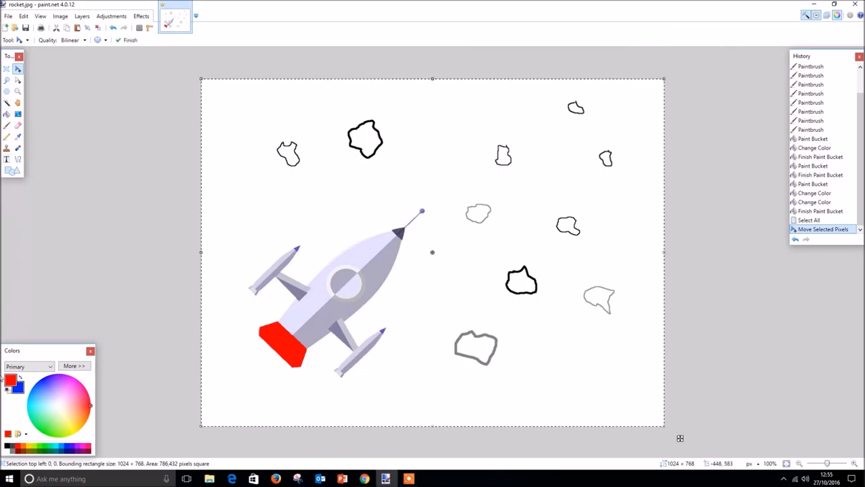
pyautogui.click(9, 447)
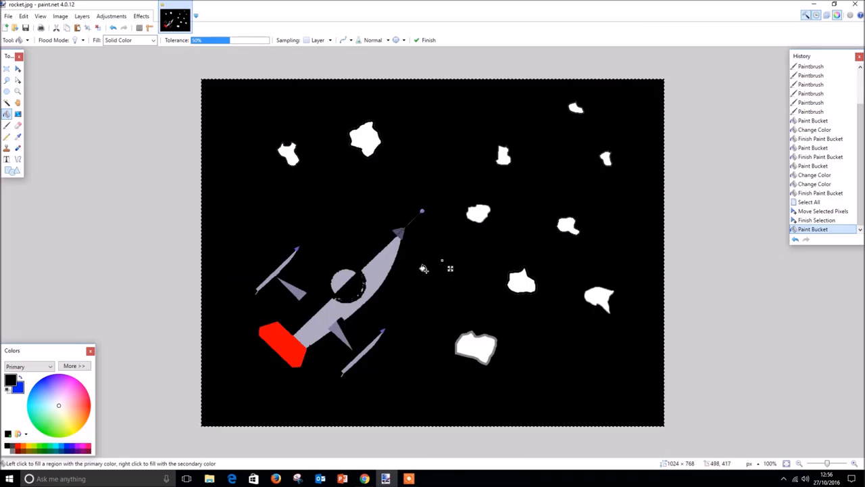
pyautogui.moveTo(376, 264)
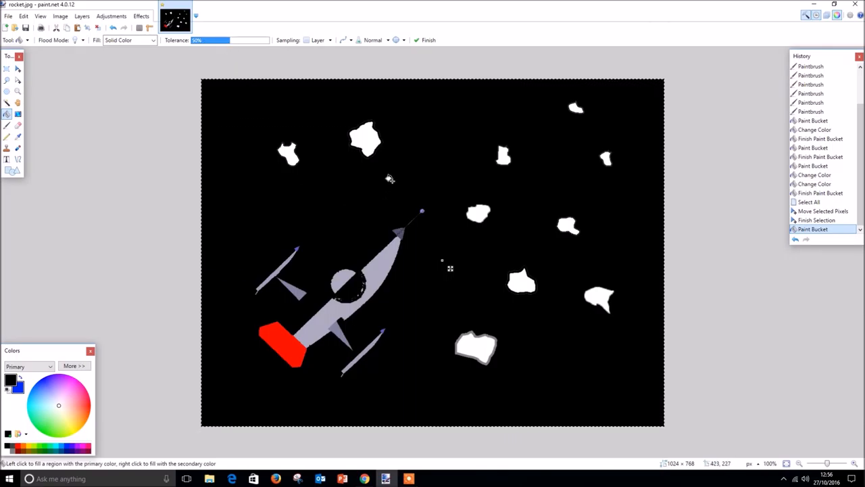
pyautogui.moveTo(433, 173)
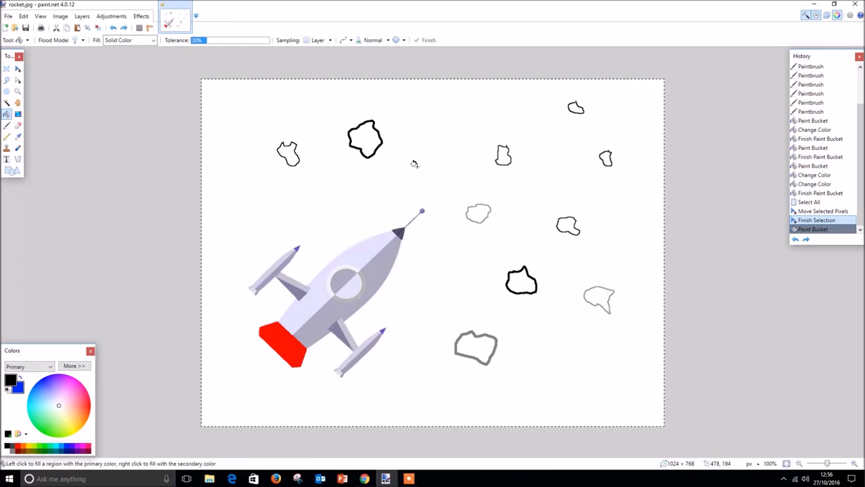
# Fill the sky around the intact rocket with black.
pyautogui.click(416, 166)
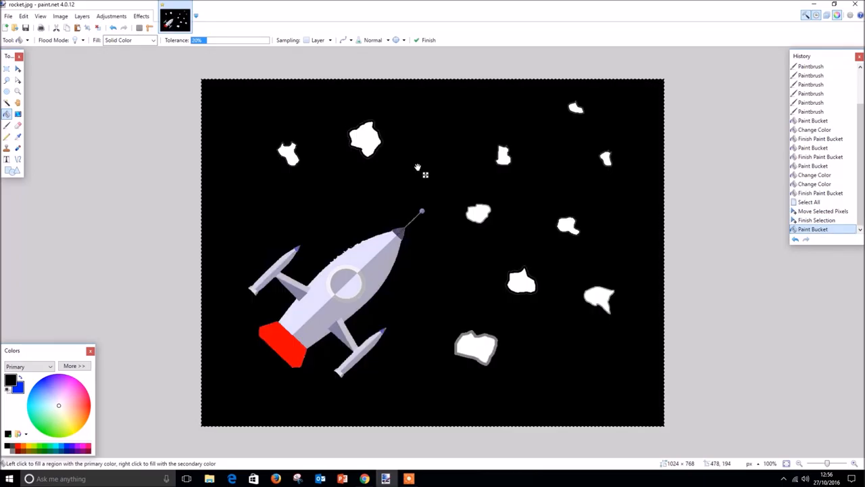
pyautogui.moveTo(376, 303)
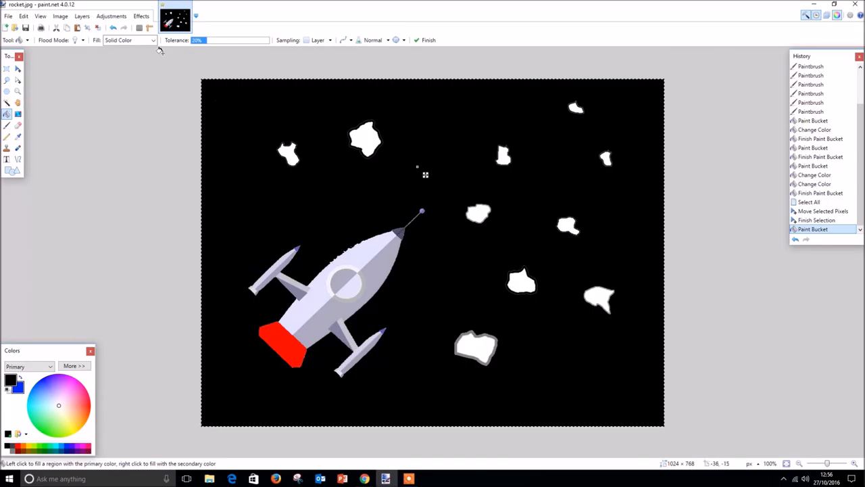
pyautogui.moveTo(194, 56)
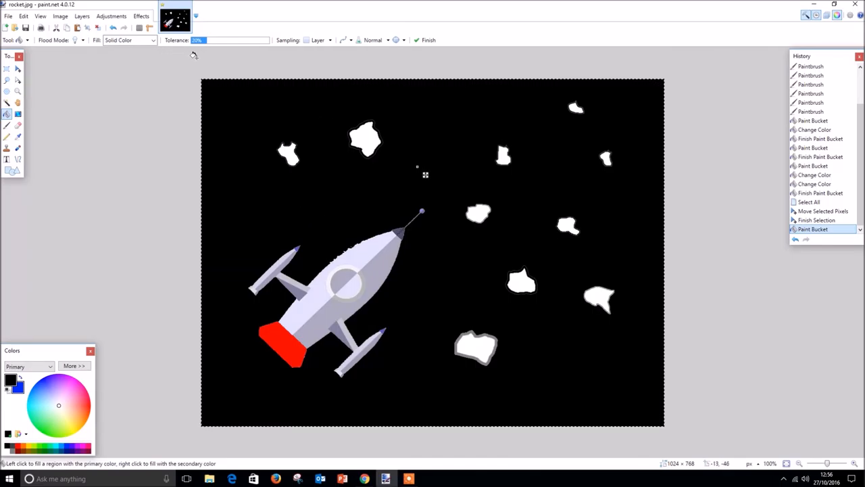
pyautogui.moveTo(403, 184)
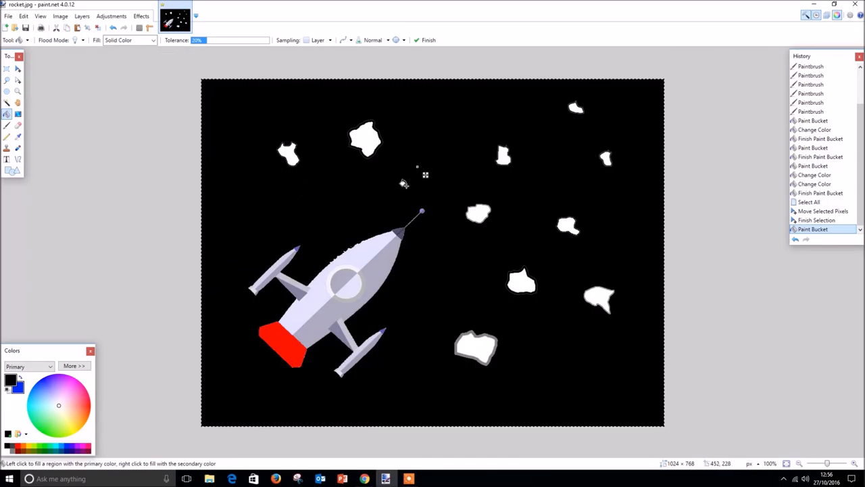
pyautogui.moveTo(441, 277)
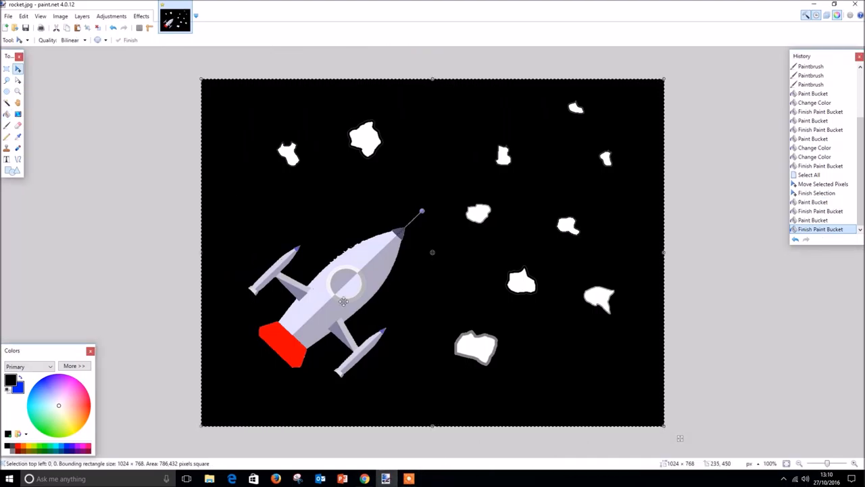
pyautogui.moveTo(201, 127)
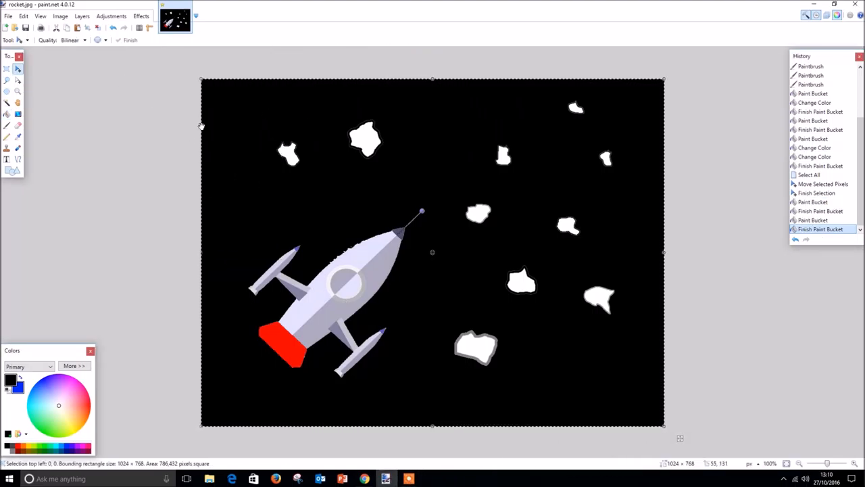
pyautogui.moveTo(82, 190)
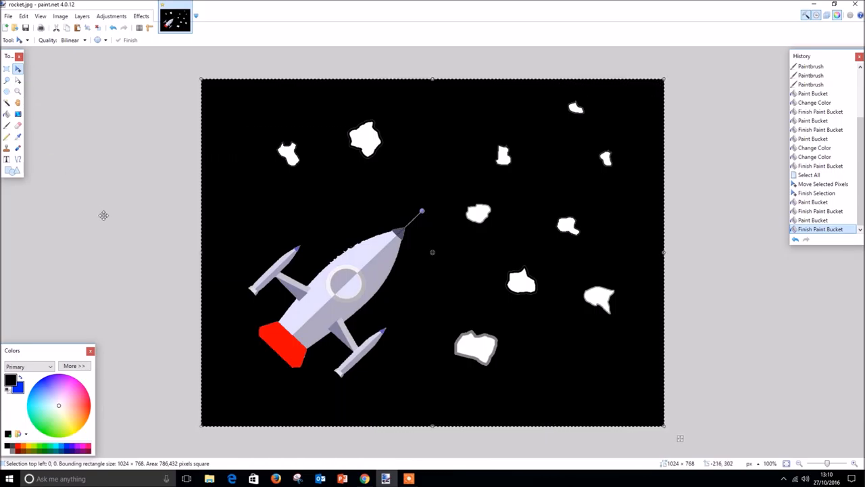
pyautogui.moveTo(92, 152)
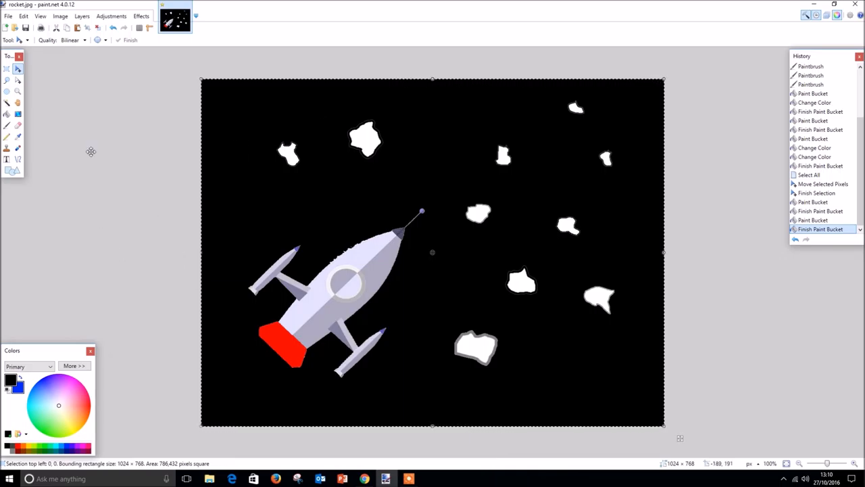
pyautogui.moveTo(12, 170)
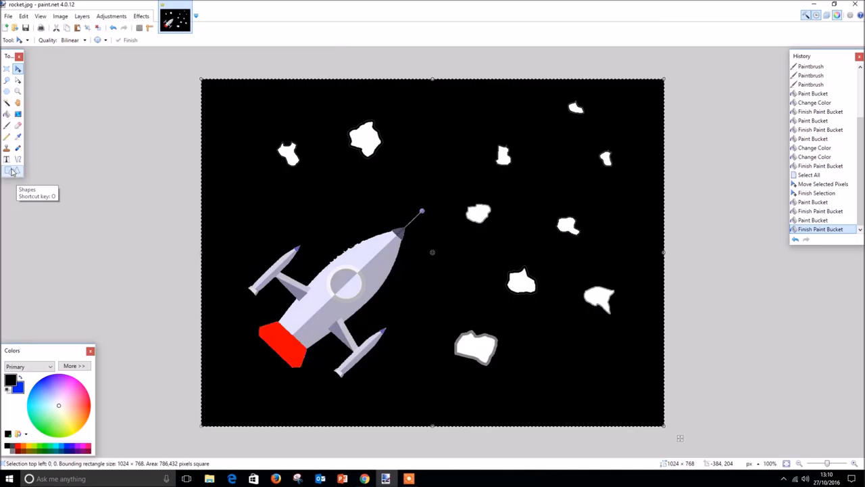
# Switch to the Shapes tool and show the list of available shapes.
pyautogui.click(18, 170)
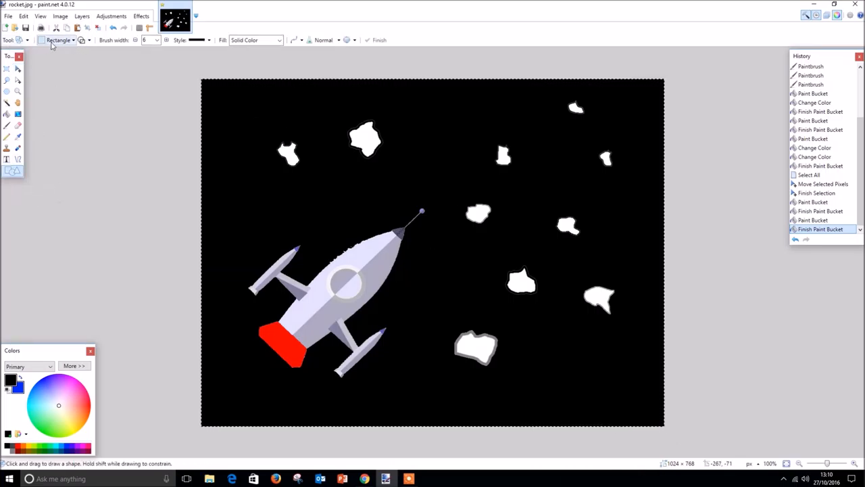
pyautogui.click(73, 41)
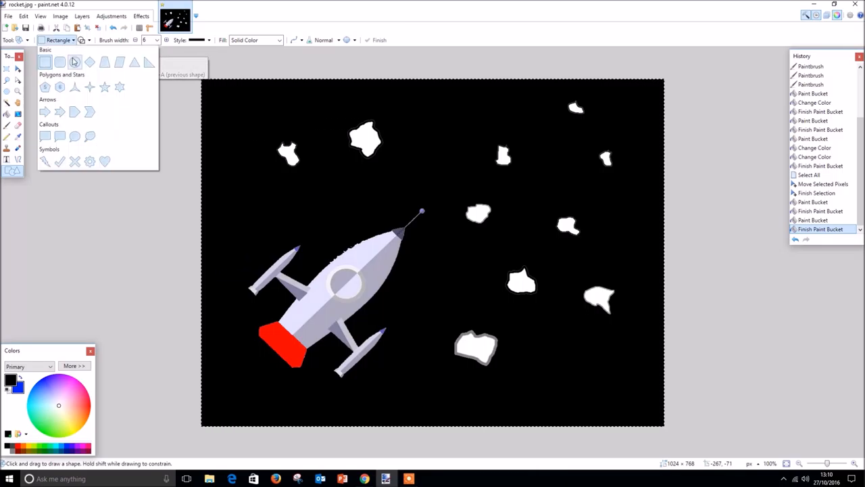
pyautogui.moveTo(104, 87)
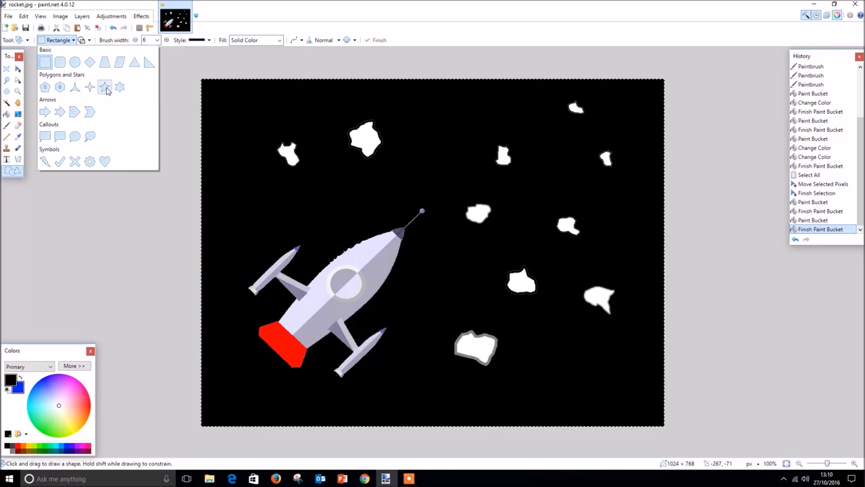
pyautogui.moveTo(119, 86)
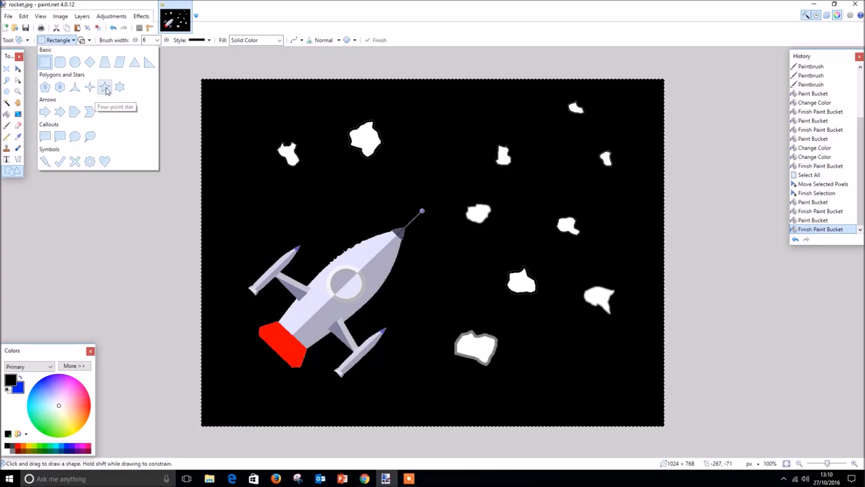
pyautogui.moveTo(119, 88)
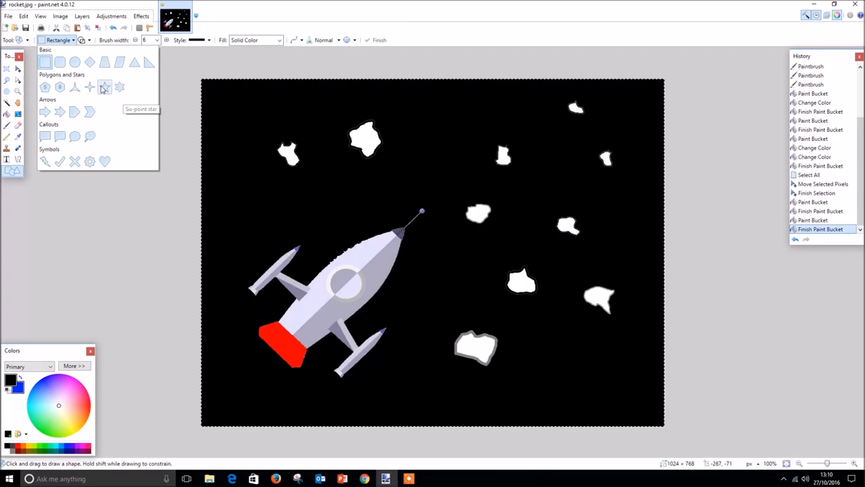
pyautogui.moveTo(119, 87)
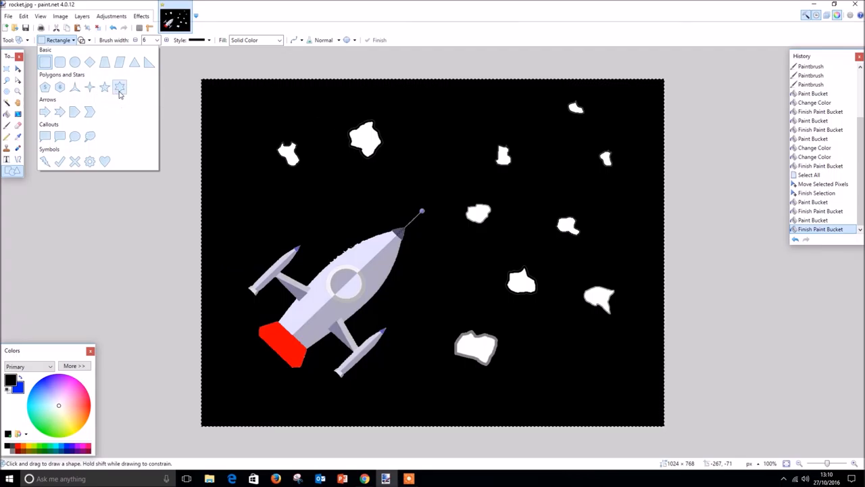
# Draw small yellow stars, a six-pointed one near the top and five-pointed ones on the right.
pyautogui.click(119, 87)
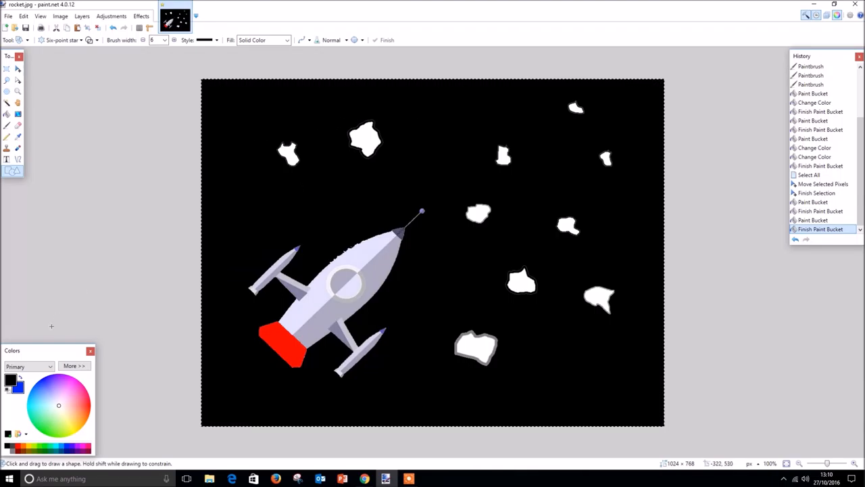
pyautogui.moveTo(11, 462)
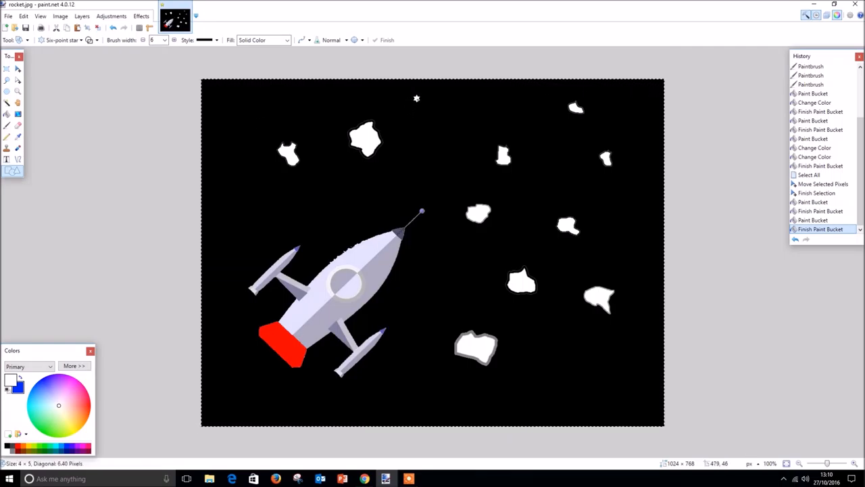
pyautogui.click(541, 125)
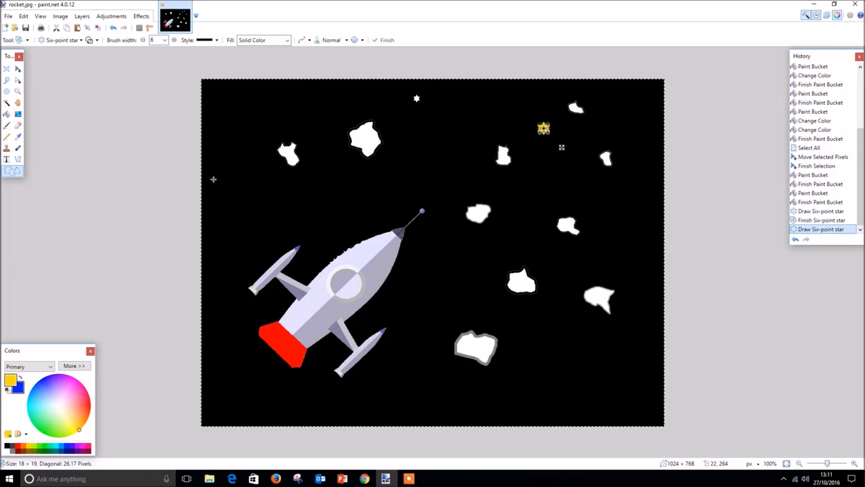
pyautogui.moveTo(216, 92); pyautogui.dragTo(240, 92)
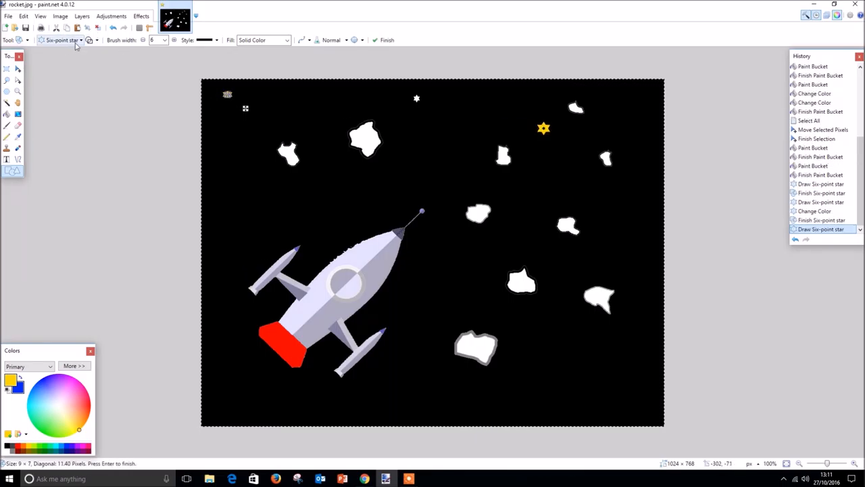
pyautogui.click(81, 41)
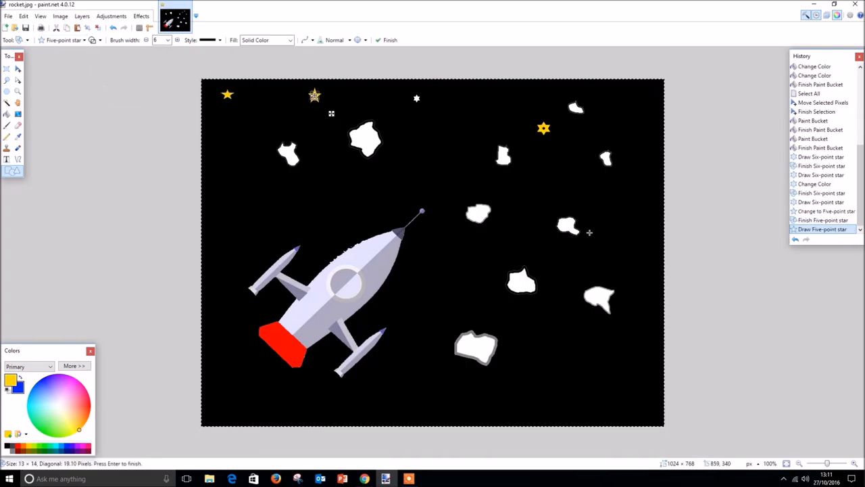
pyautogui.click(620, 224)
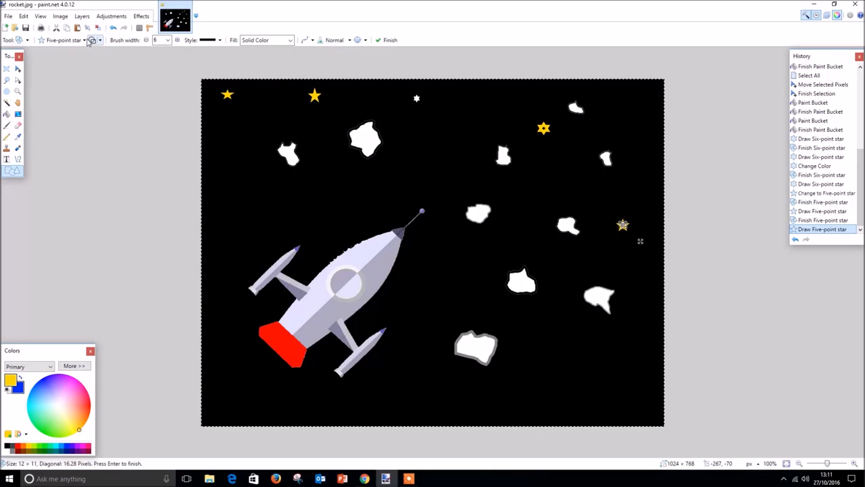
# Switch the shape type to Ellipse with Draw Filled Shape so circles come out solid.
pyautogui.click(92, 41)
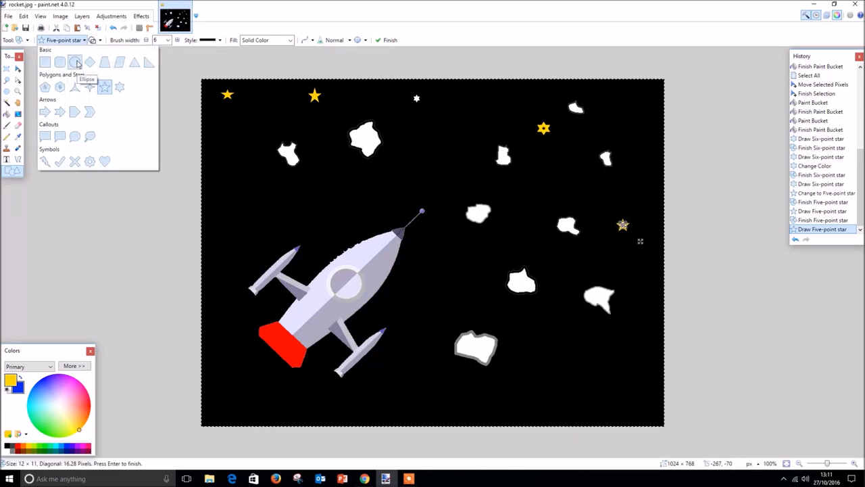
pyautogui.click(75, 62)
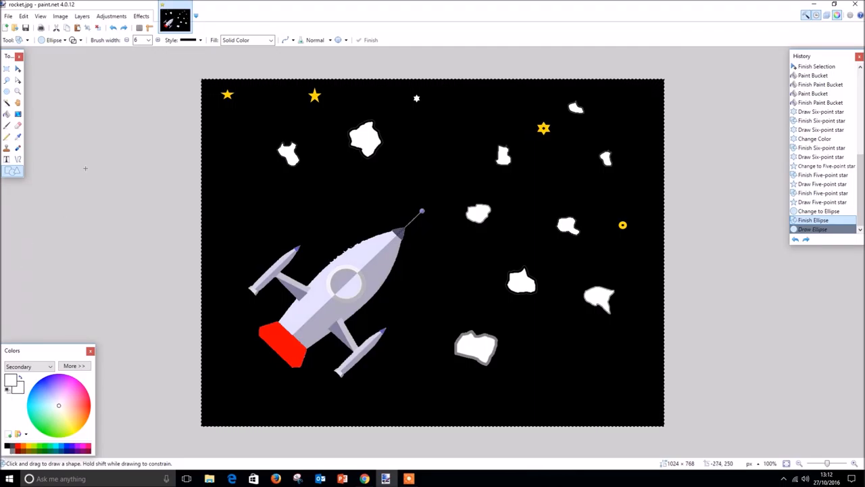
pyautogui.click(78, 41)
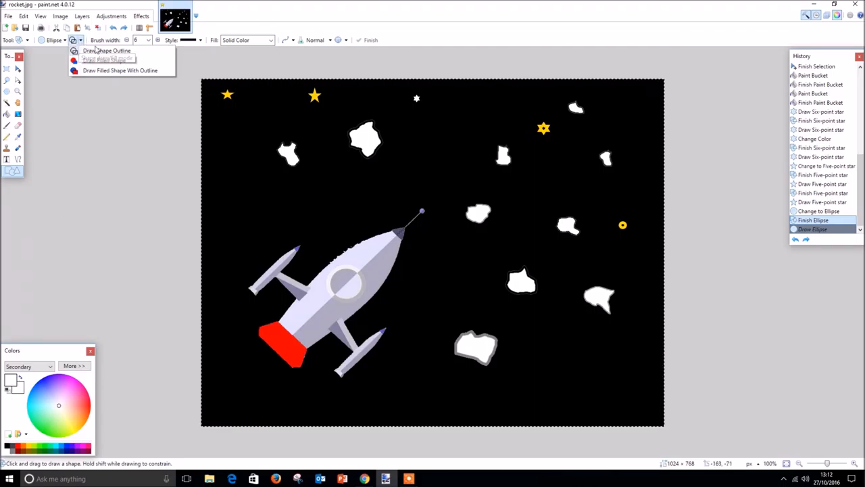
pyautogui.moveTo(105, 61)
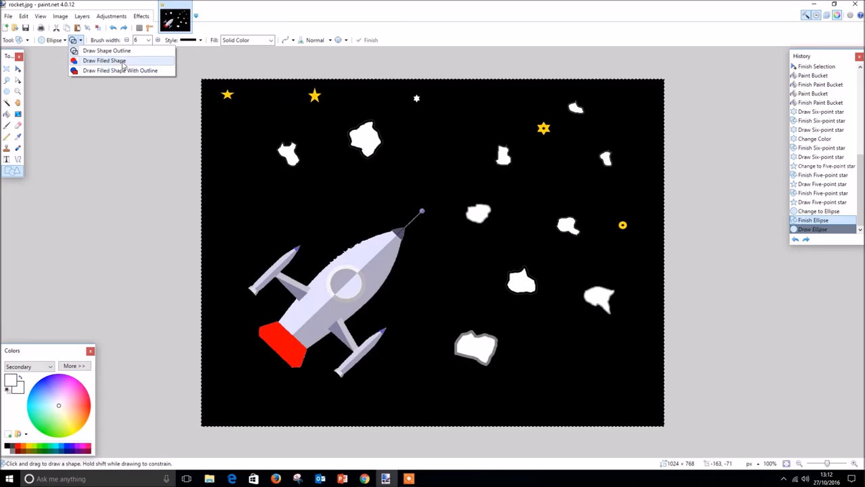
pyautogui.click(104, 59)
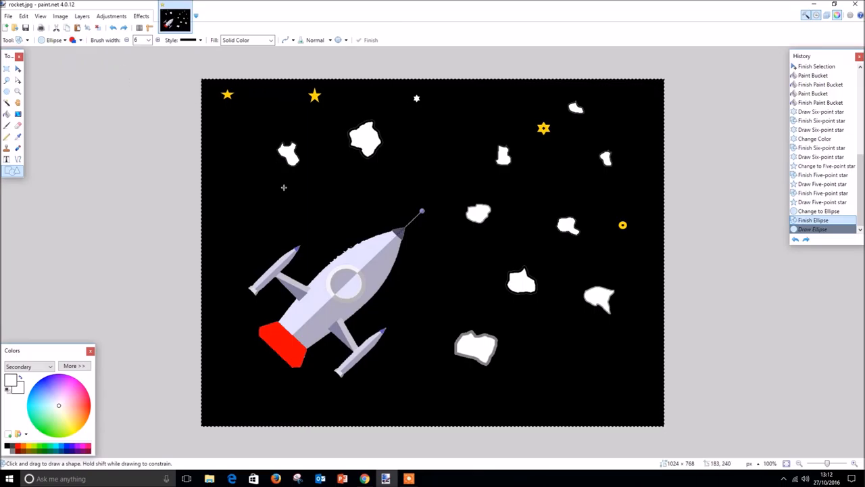
pyautogui.moveTo(270, 197)
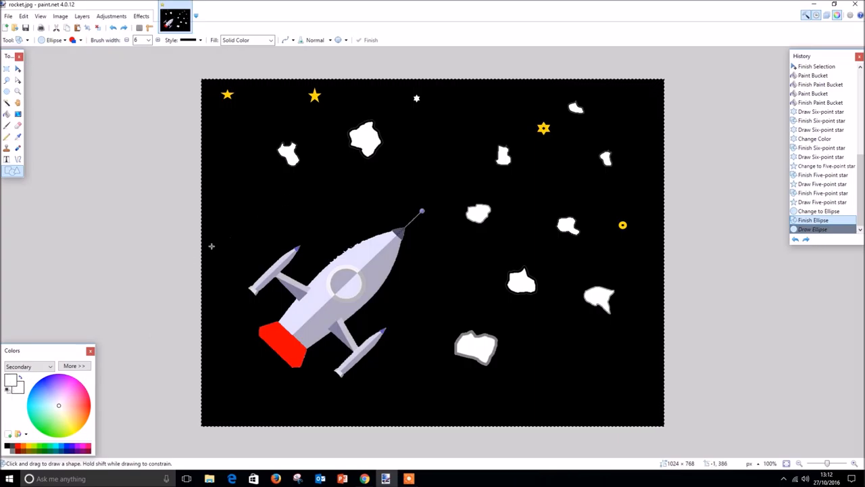
pyautogui.moveTo(246, 187)
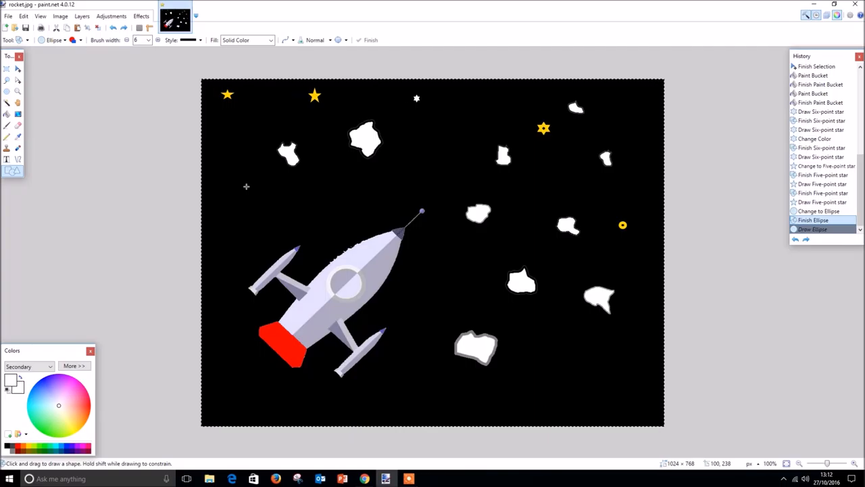
pyautogui.moveTo(566, 341)
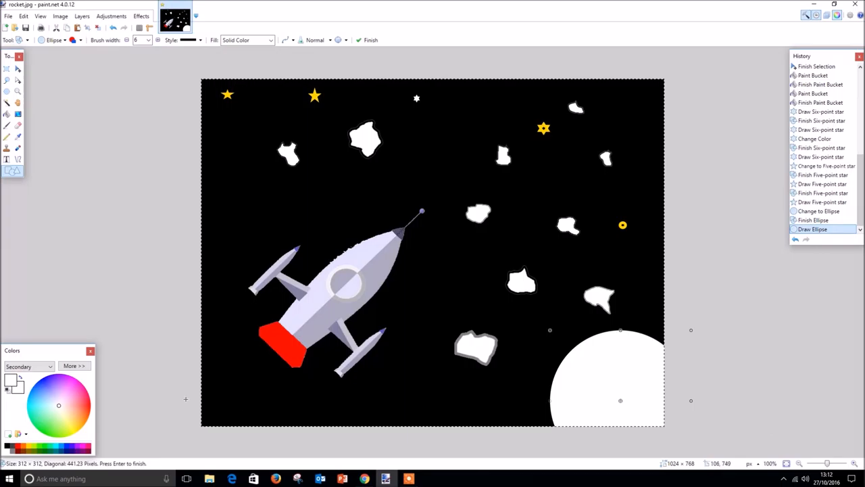
# Choose an orange-red colour and the Paint Bucket to fill the bottom-right circle as a planet.
pyautogui.click(65, 420)
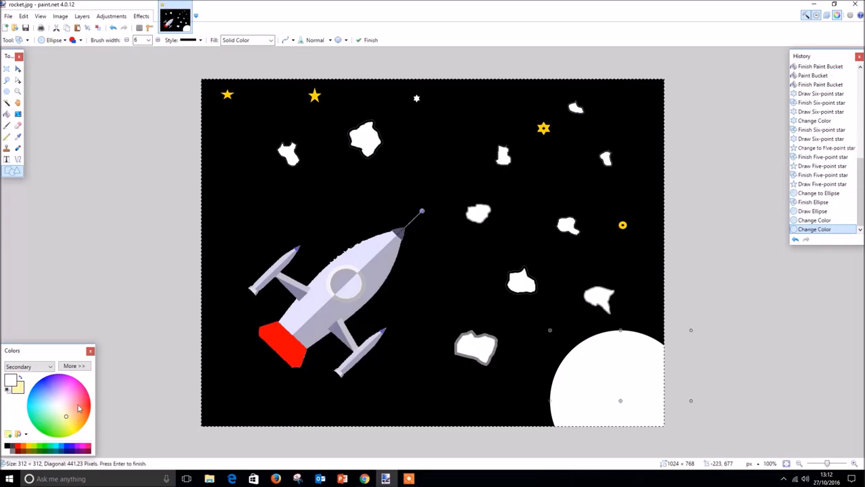
pyautogui.click(81, 411)
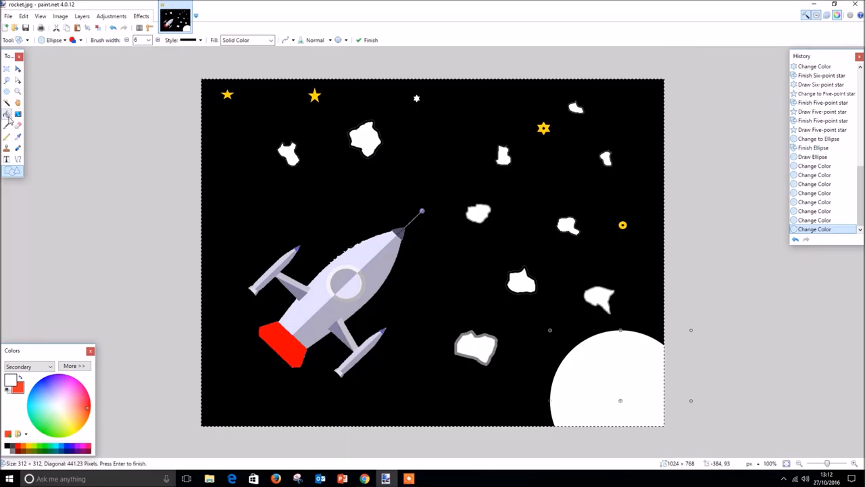
pyautogui.click(641, 373)
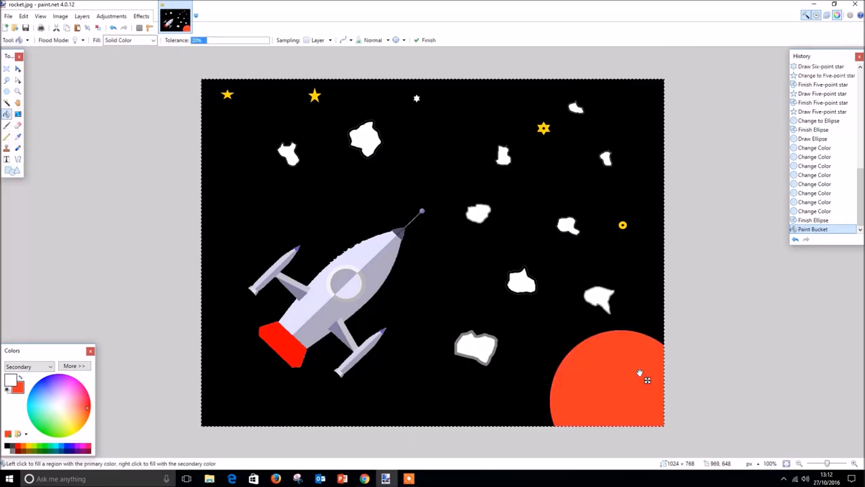
pyautogui.moveTo(579, 407)
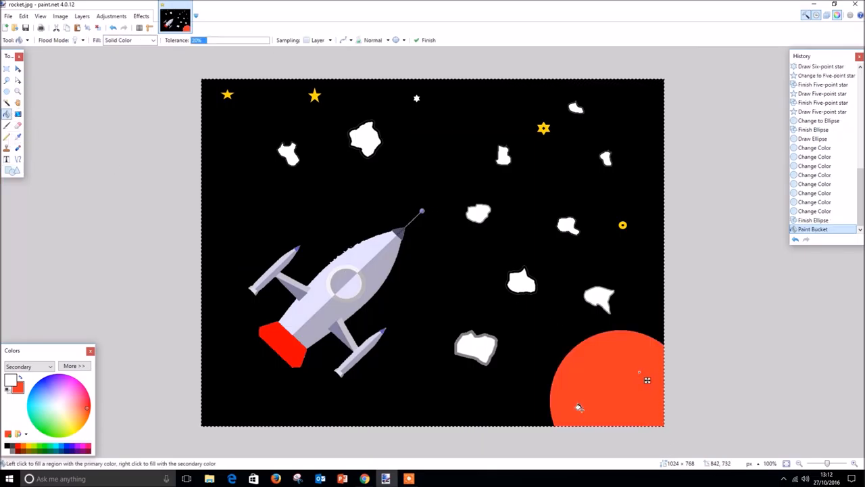
pyautogui.moveTo(555, 376)
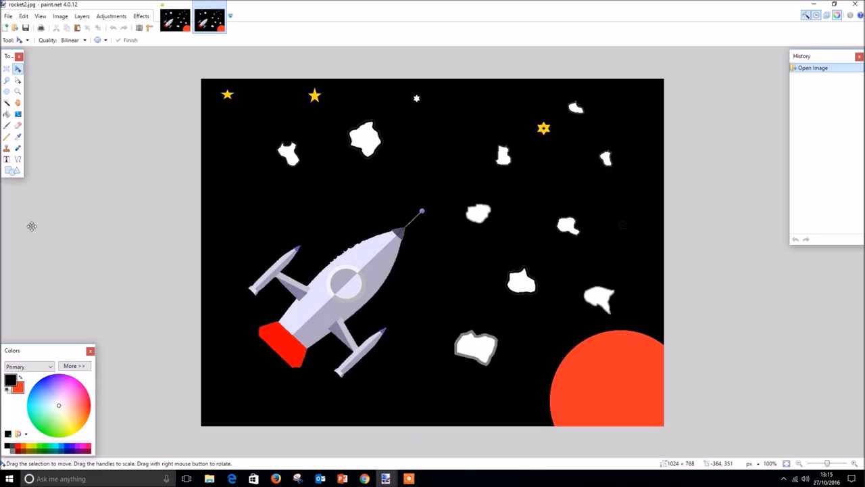
pyautogui.moveTo(18, 159)
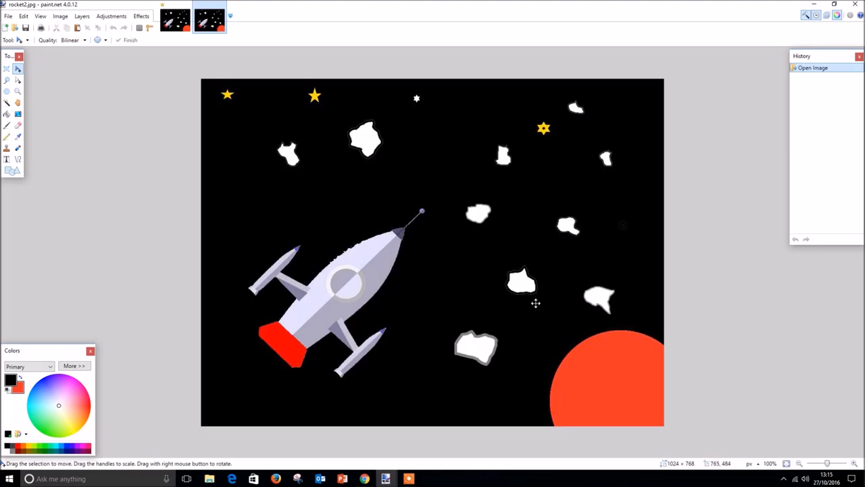
pyautogui.moveTo(568, 371)
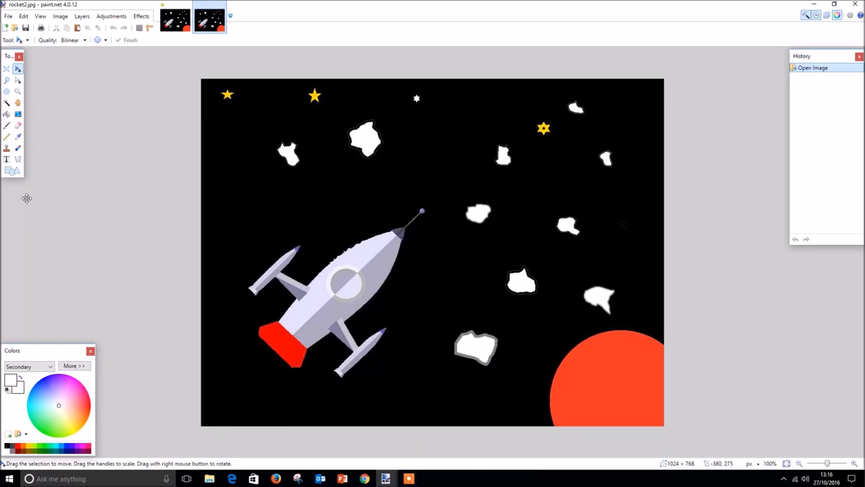
# Select the Ellipse tool to draw a small filled white circle left of the planet.
pyautogui.click(13, 170)
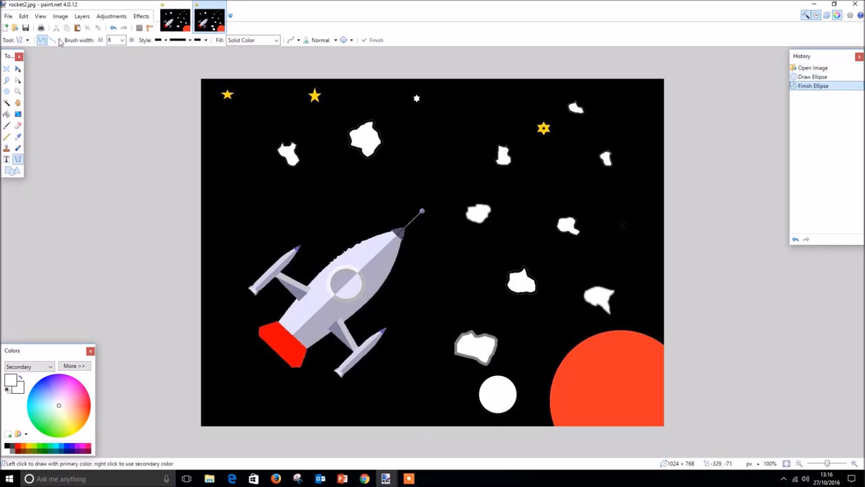
pyautogui.moveTo(52, 41)
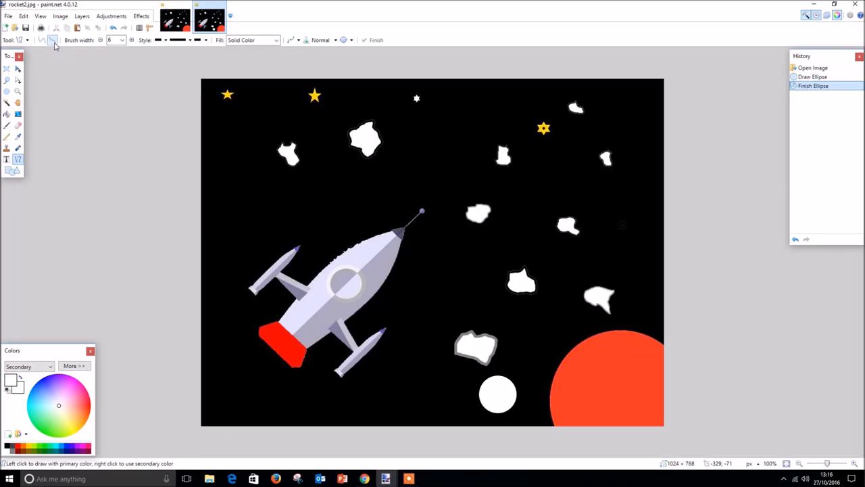
pyautogui.moveTo(48, 41)
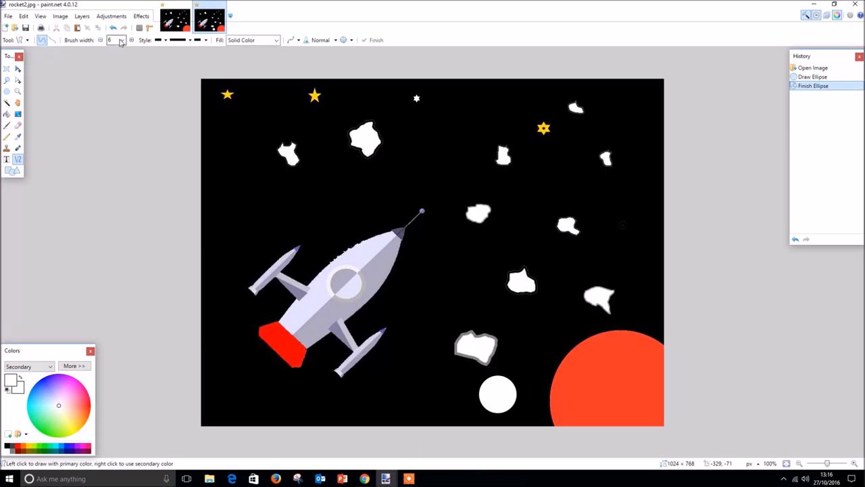
# Set a thin brush width of 2 and bend a black line into a curve across the white circle.
pyautogui.click(122, 41)
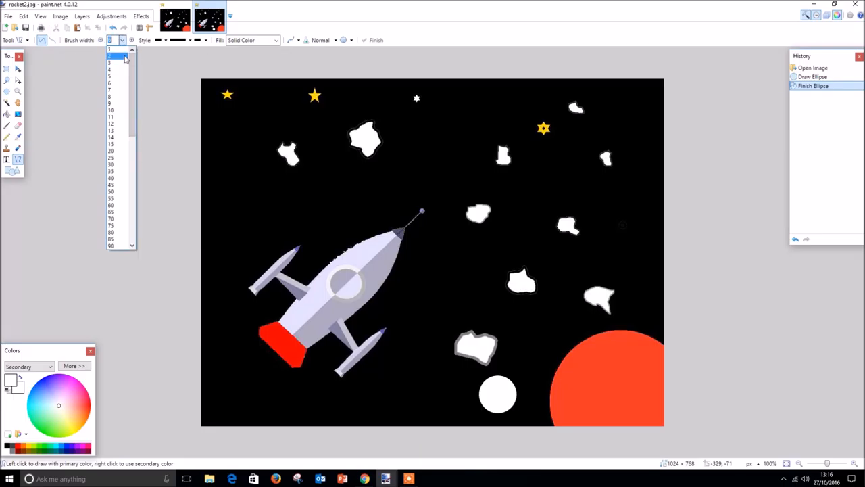
pyautogui.click(111, 56)
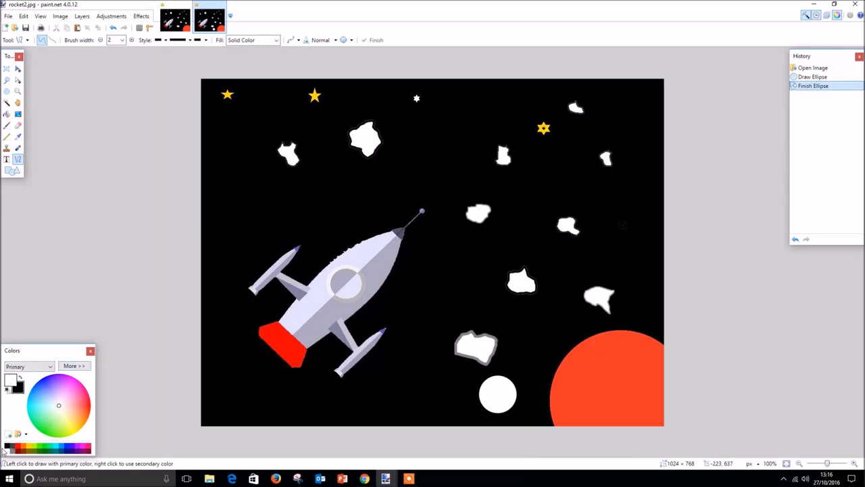
pyautogui.moveTo(506, 373)
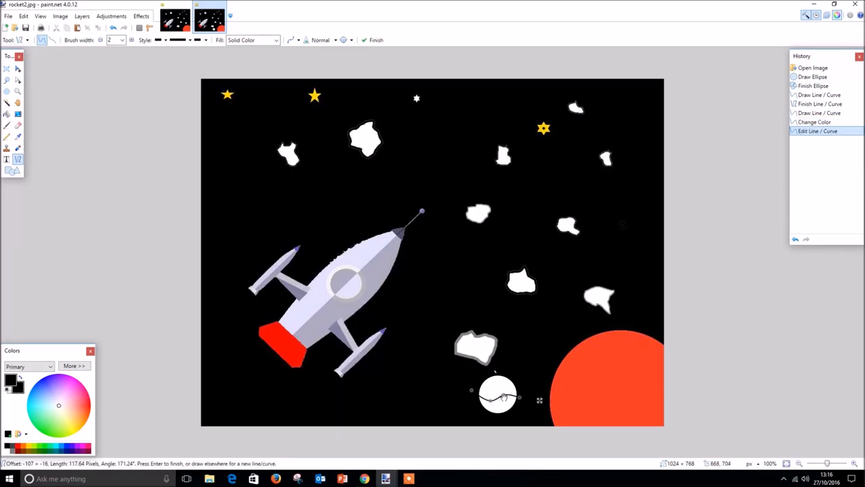
pyautogui.moveTo(503, 395); pyautogui.dragTo(503, 403)
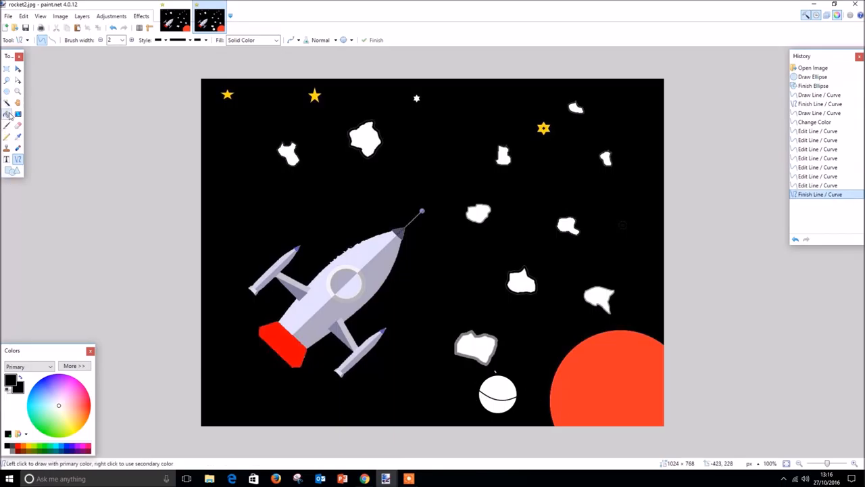
# Bucket-fill the upper parts of the small circle black, leaving a white crescent moon.
pyautogui.click(8, 114)
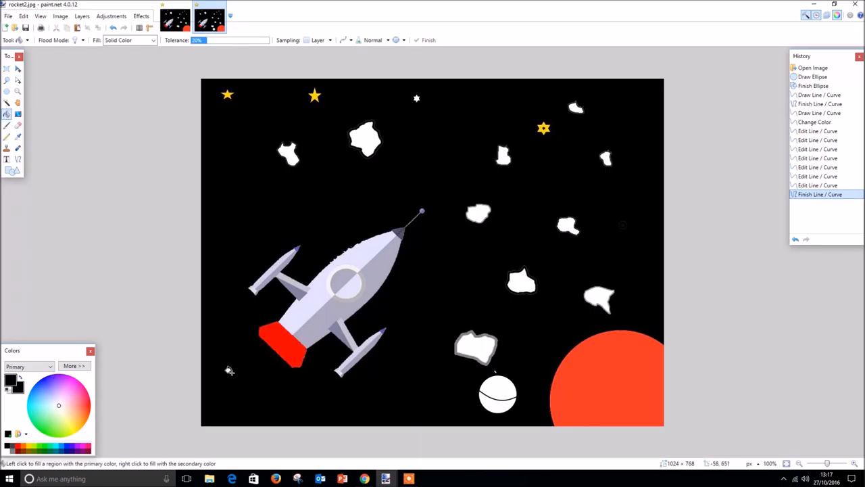
pyautogui.moveTo(492, 368)
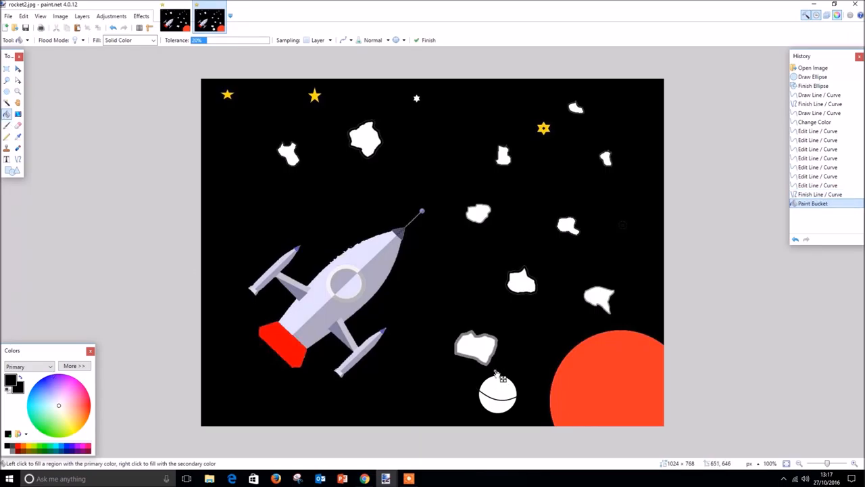
pyautogui.click(498, 389)
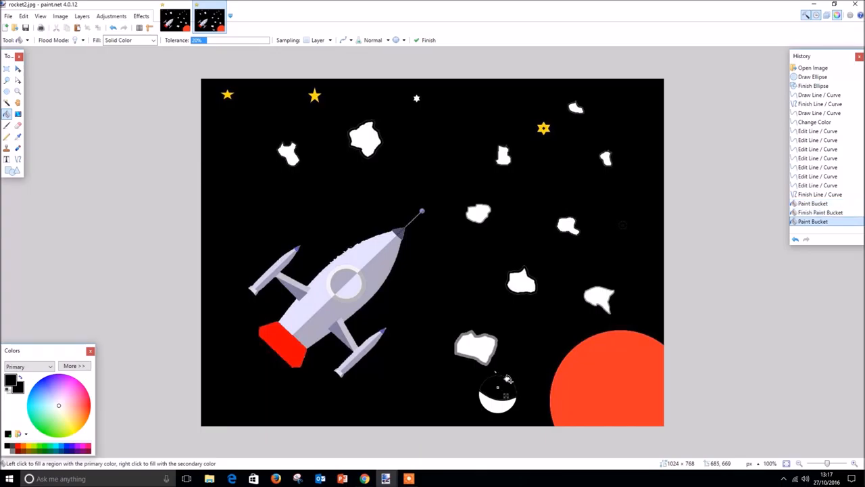
pyautogui.click(497, 395)
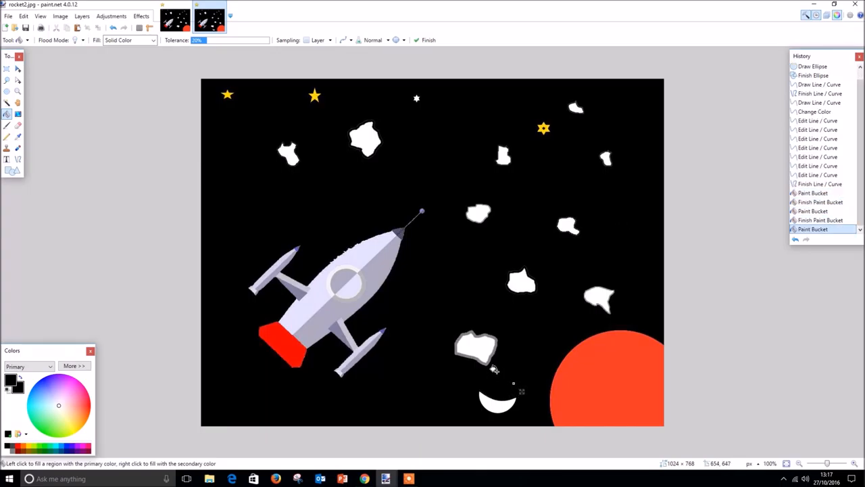